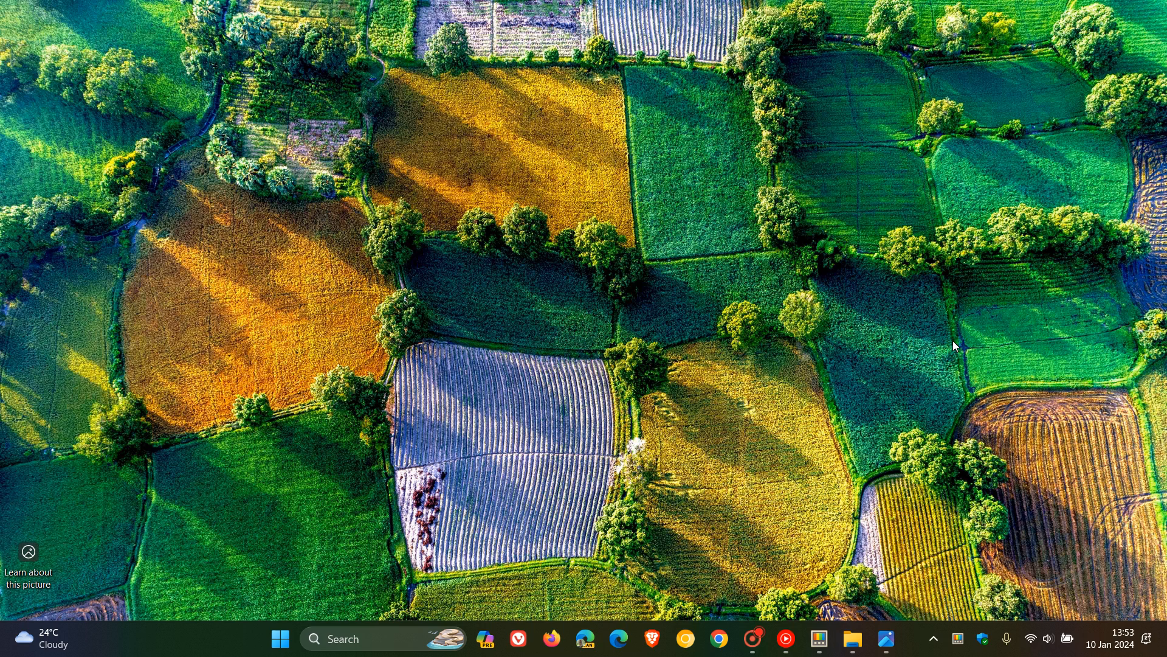
pyautogui.moveTo(818, 638)
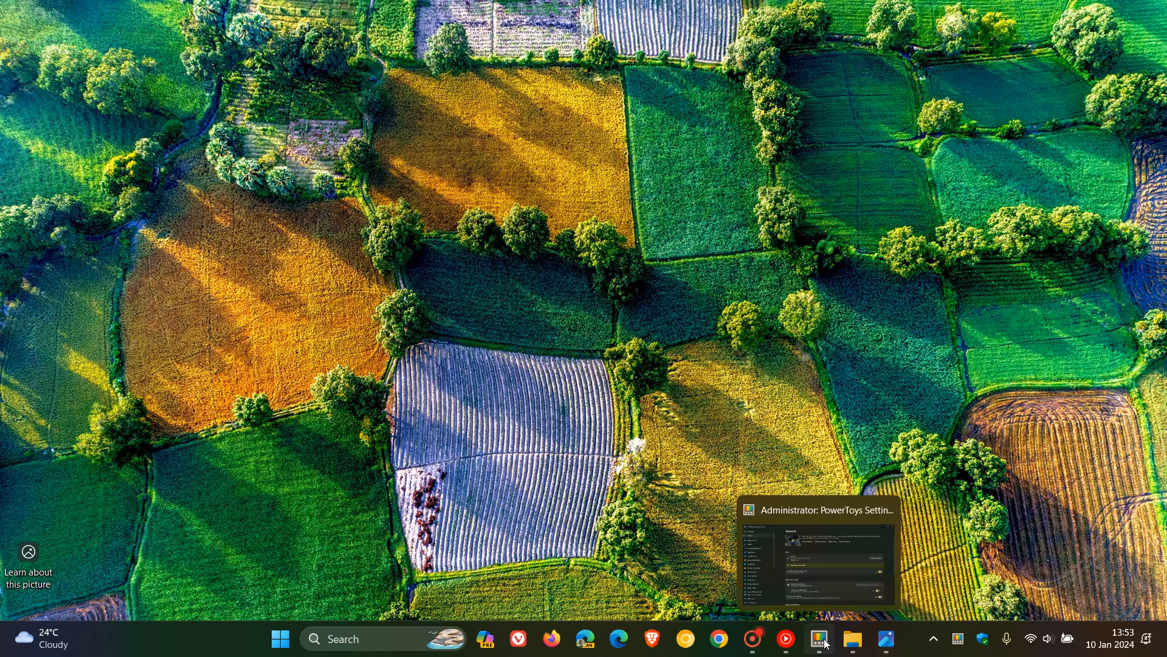
# Bring the PowerToys Settings window to the front on its General page
pyautogui.click(818, 638)
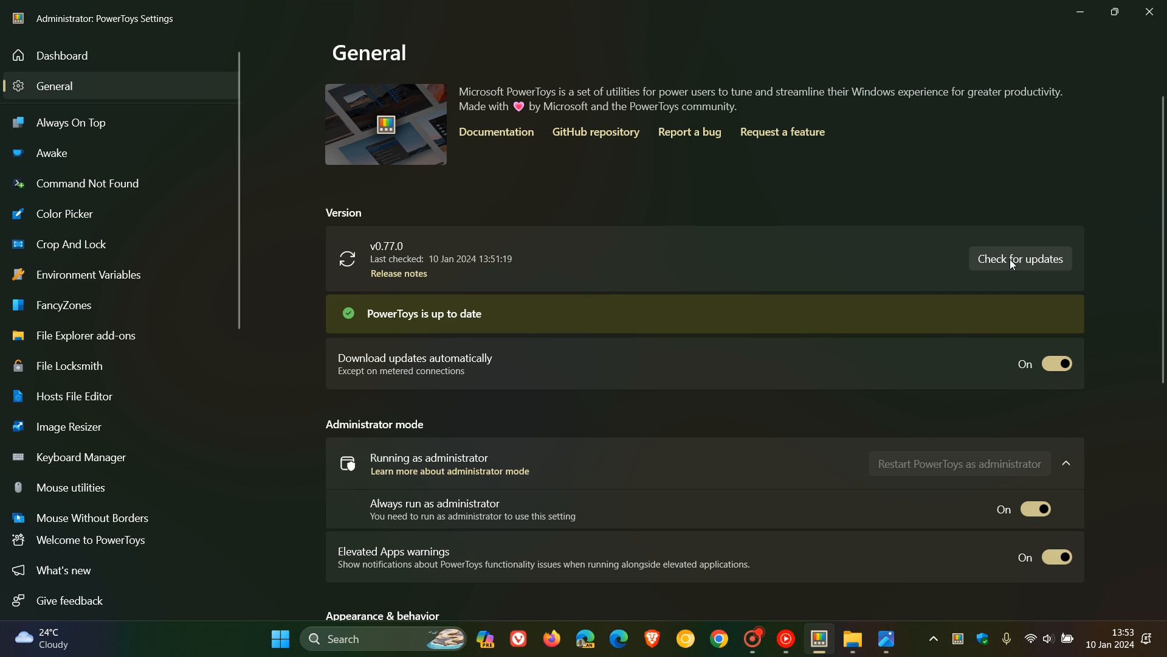
# Run a fresh update check, confirming v0.77.0 is up to date with a new last-checked time
pyautogui.click(1020, 258)
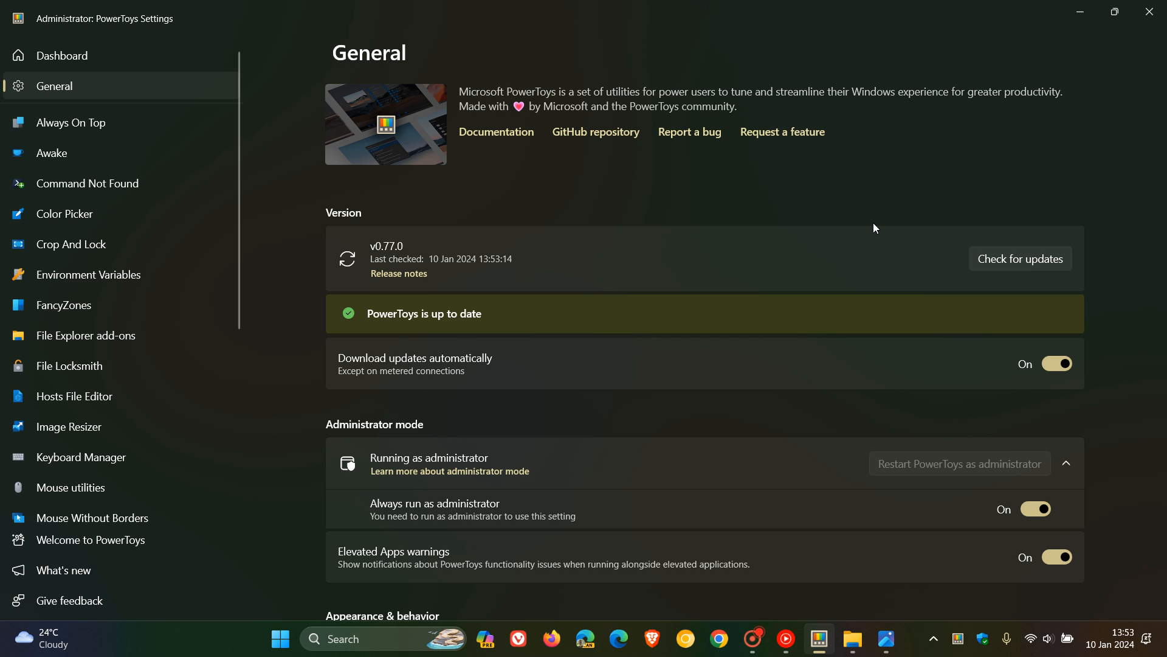
pyautogui.moveTo(832, 192)
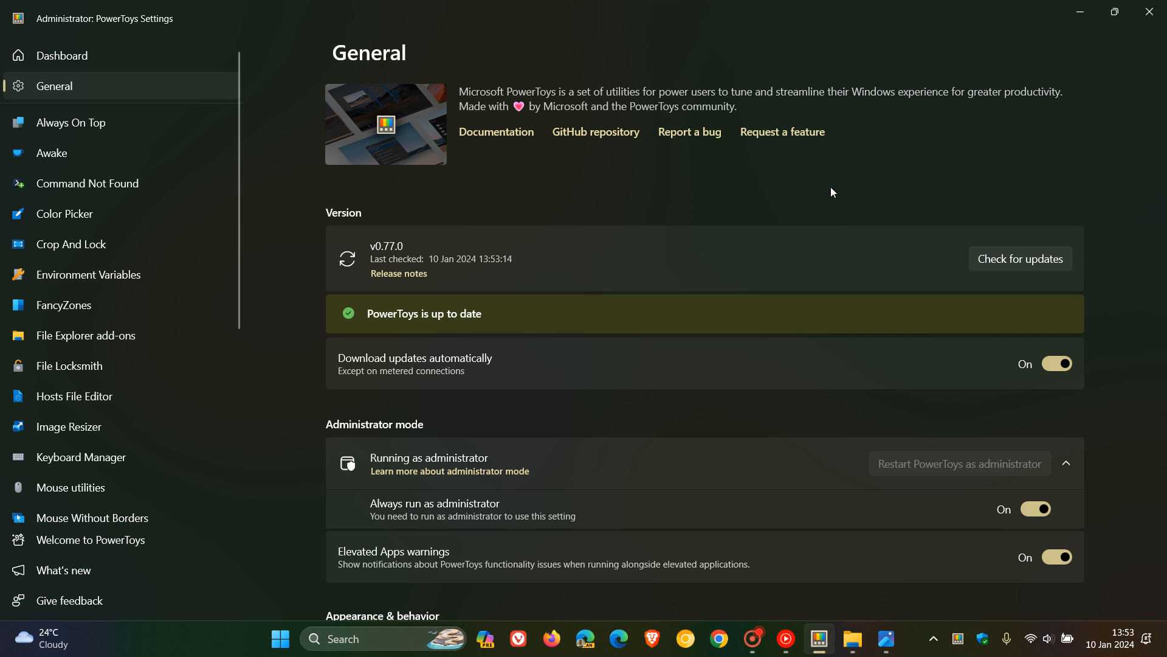
pyautogui.moveTo(99, 185)
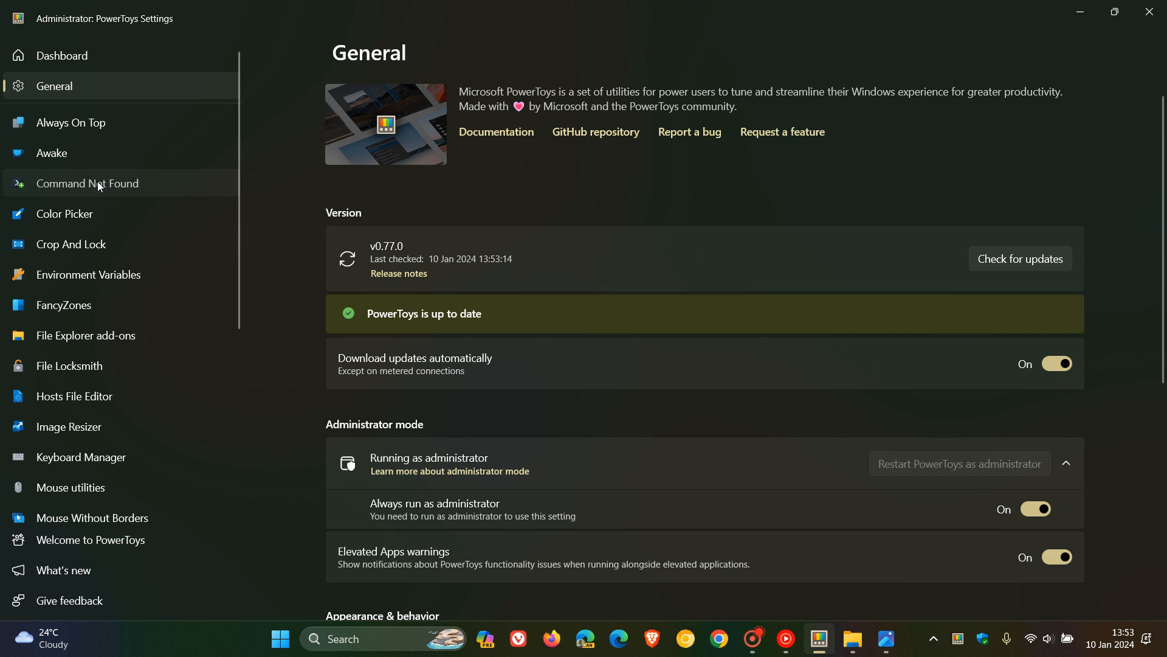
# Show the Command Not Found page reporting PowerShell 7.4 and WinGet module not detected
pyautogui.click(87, 184)
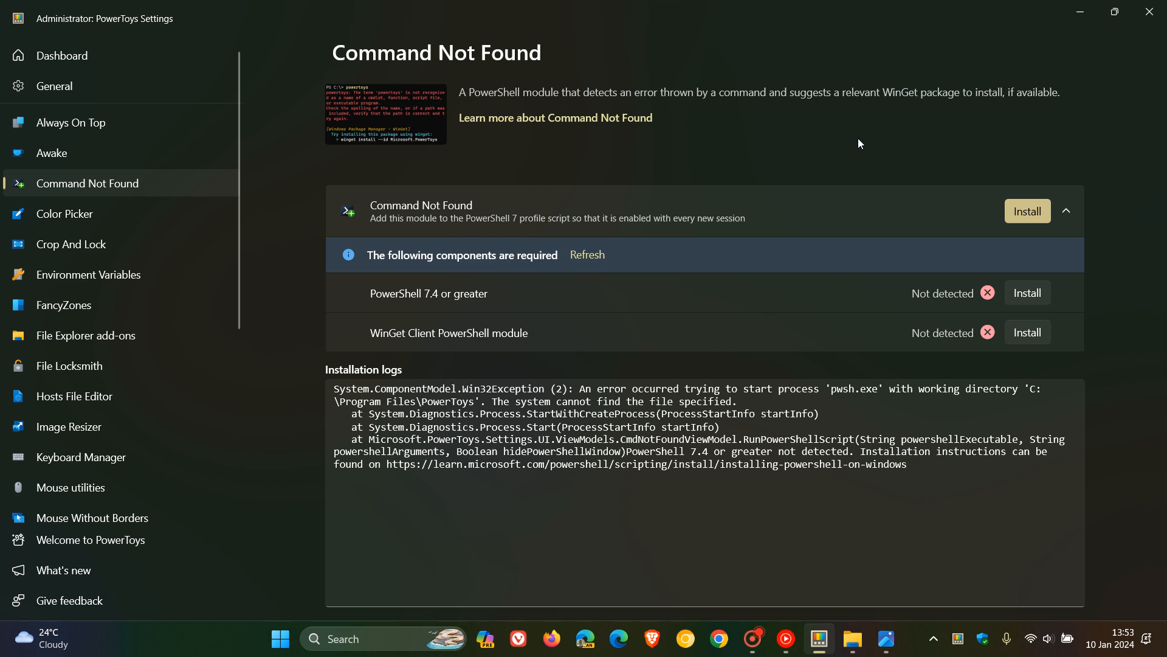
pyautogui.moveTo(645, 113)
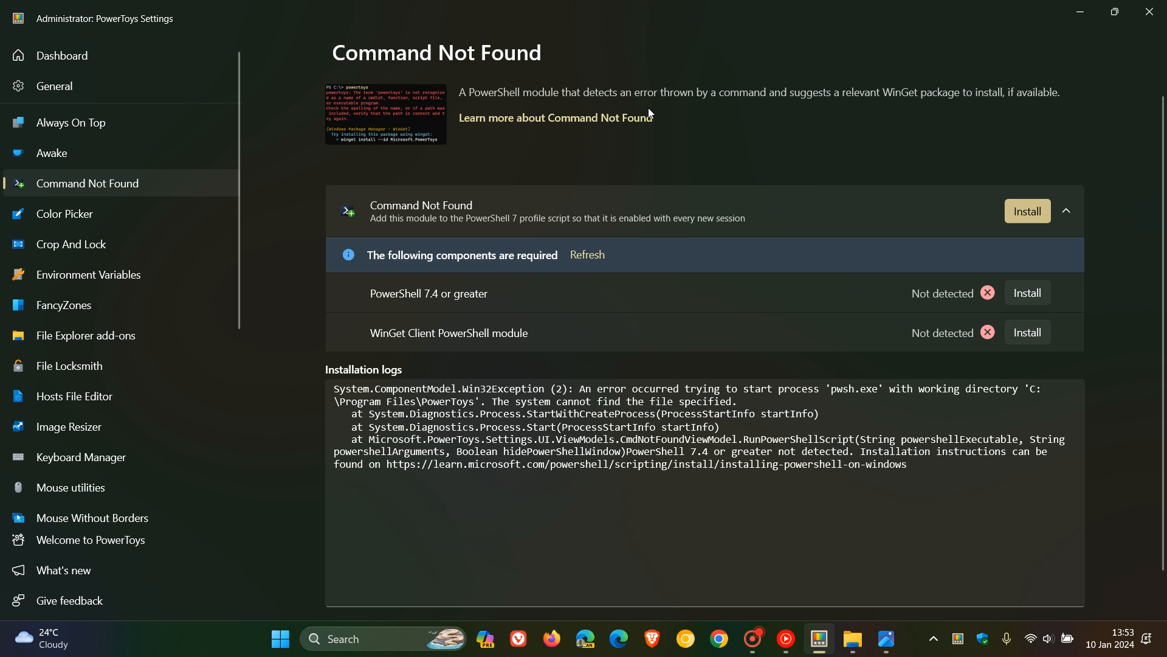
pyautogui.moveTo(814, 108)
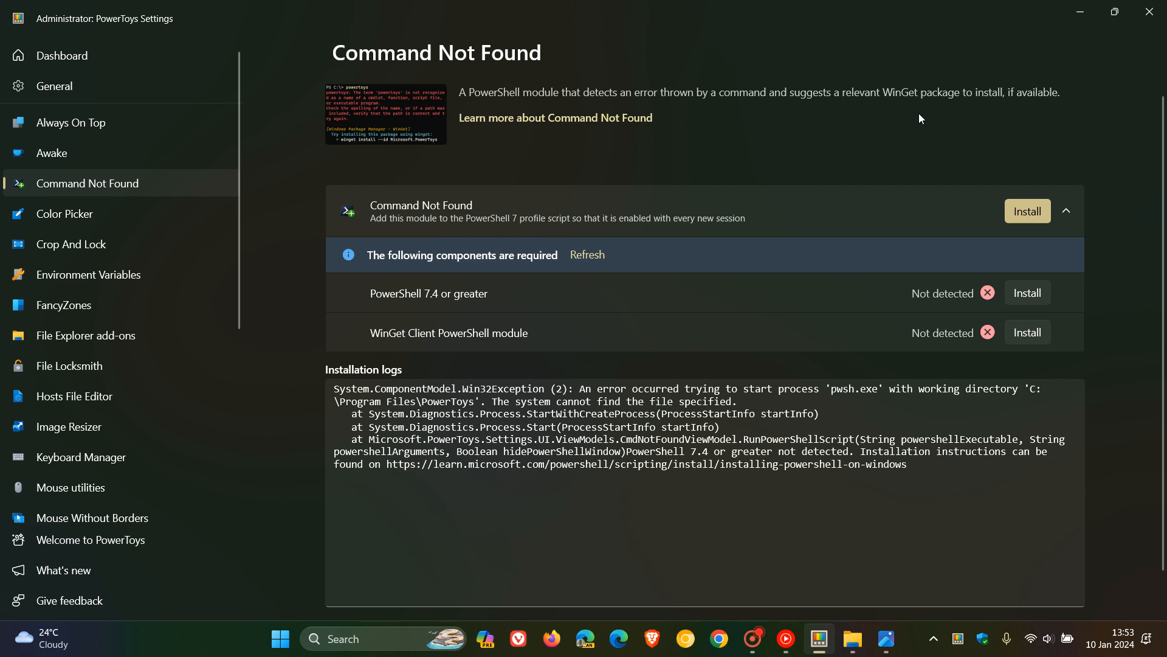
pyautogui.moveTo(832, 146)
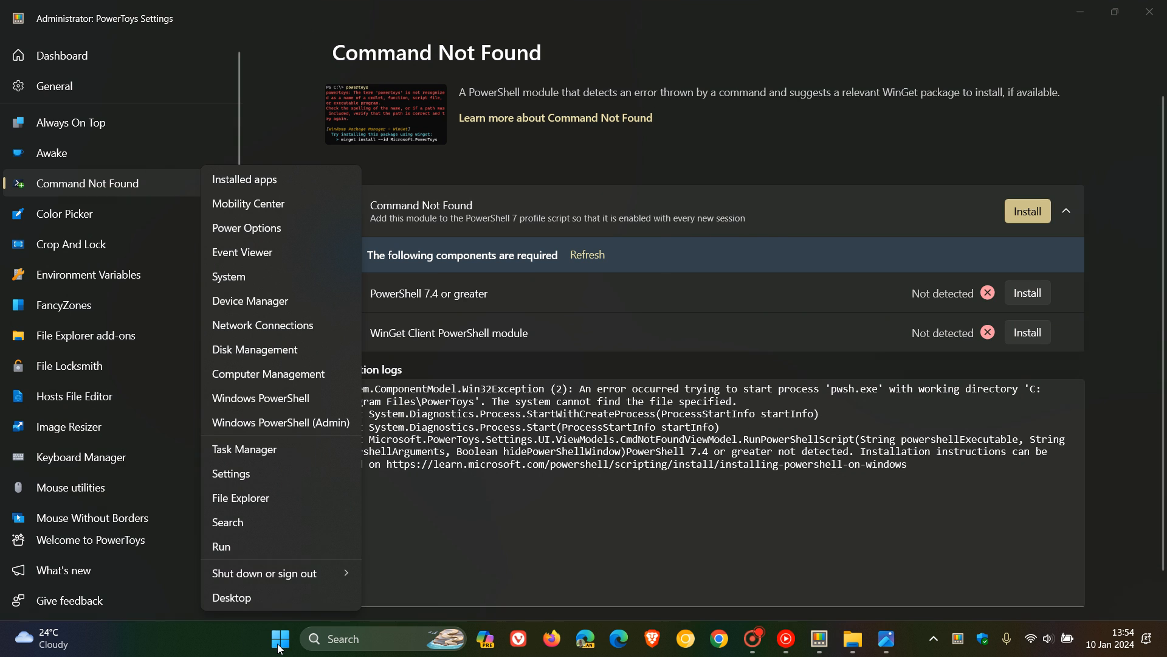
# Start an administrator Windows PowerShell session and minimize it to the taskbar
pyautogui.click(260, 398)
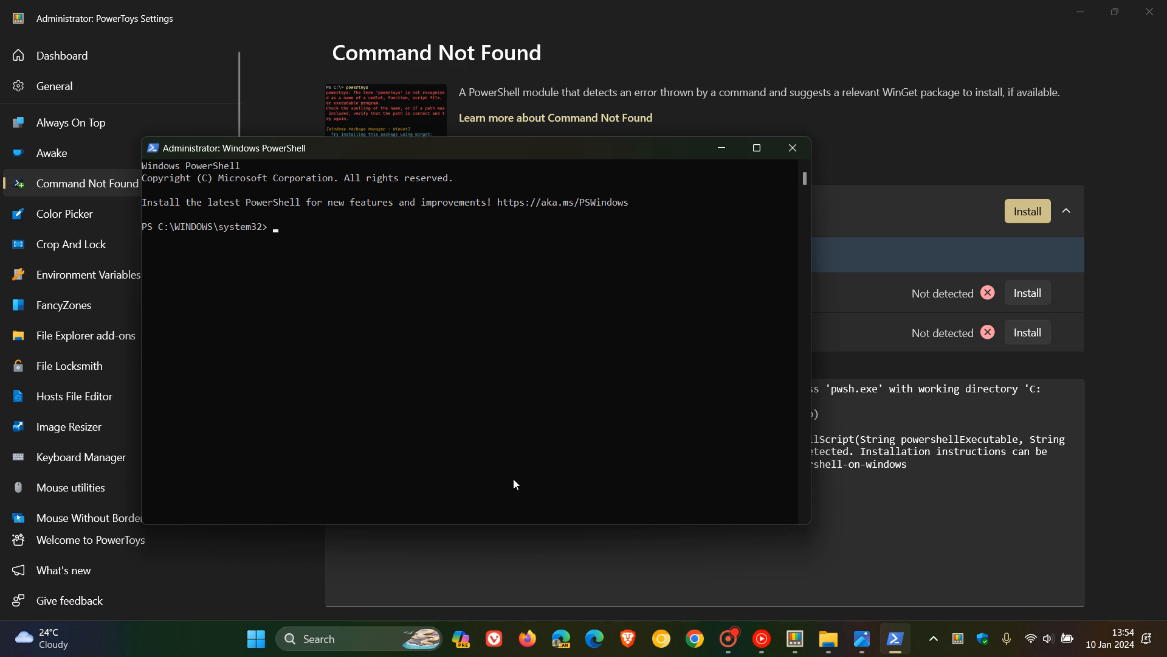
pyautogui.moveTo(595, 344)
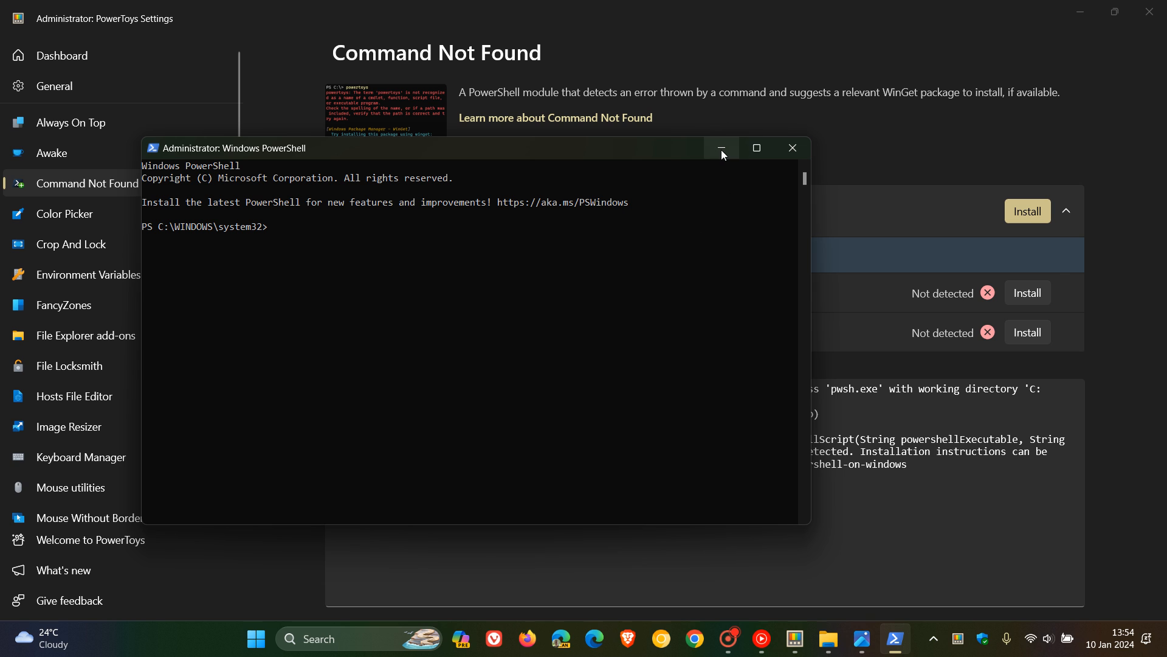
pyautogui.moveTo(720, 147)
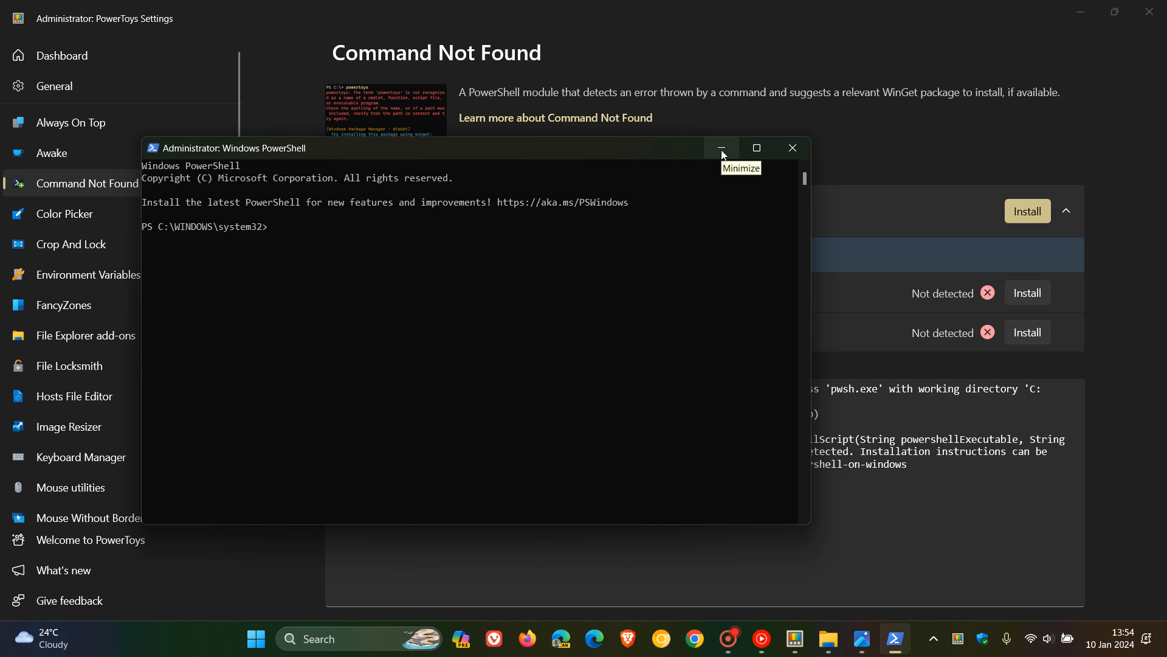
pyautogui.click(720, 147)
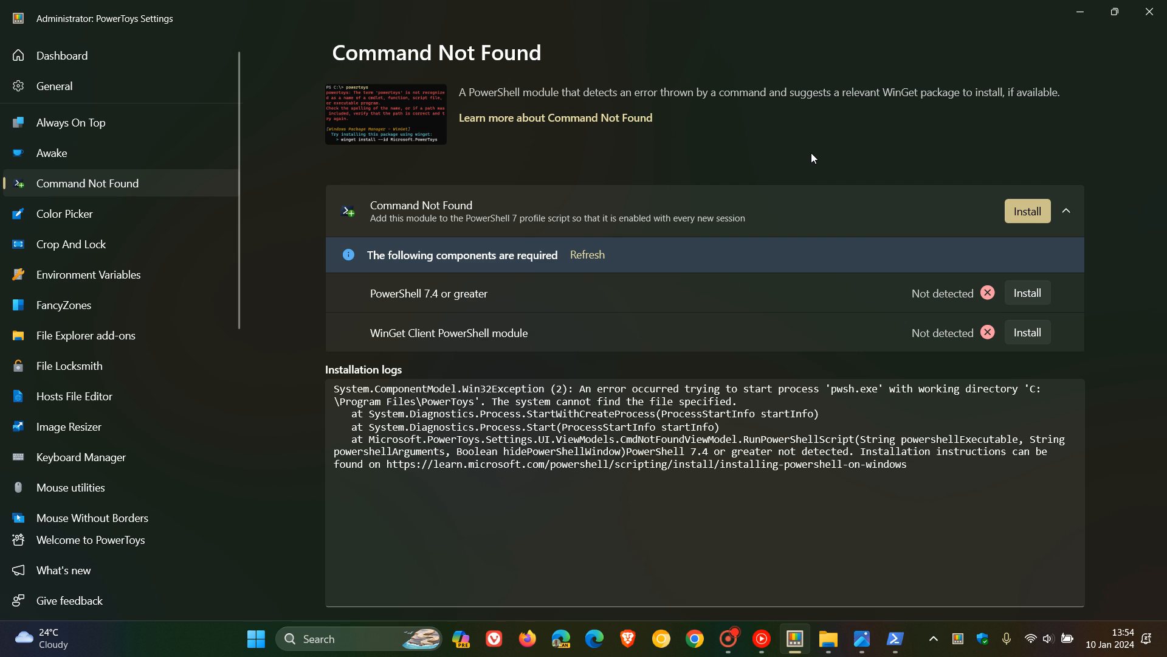
pyautogui.moveTo(423, 314)
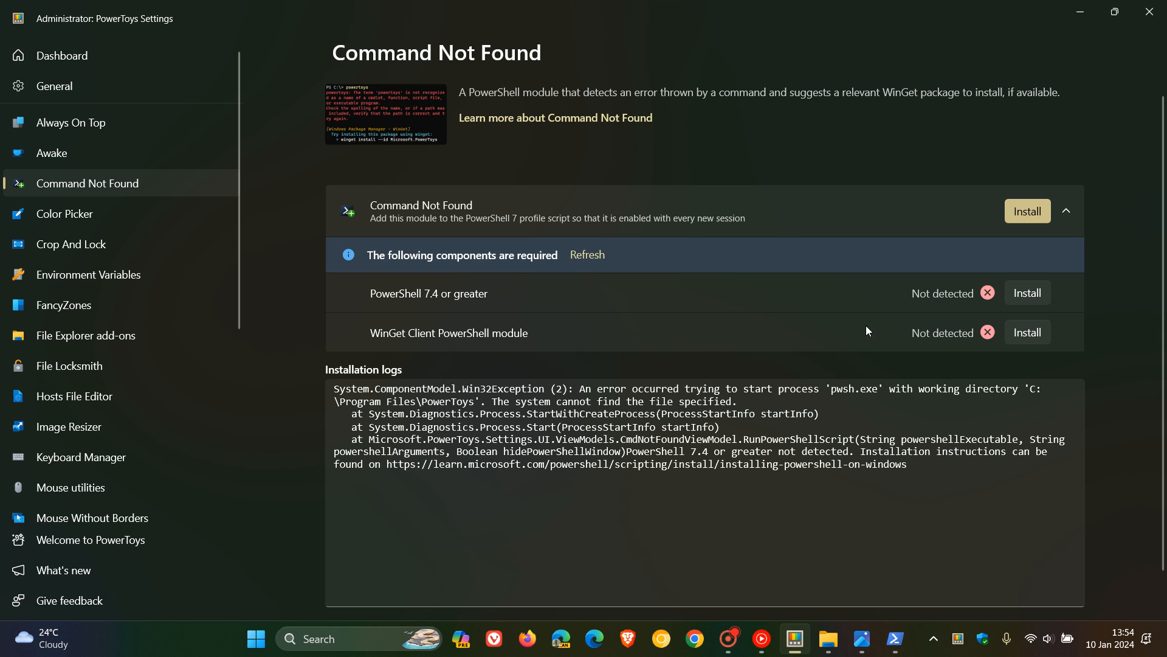
pyautogui.moveTo(1027, 330)
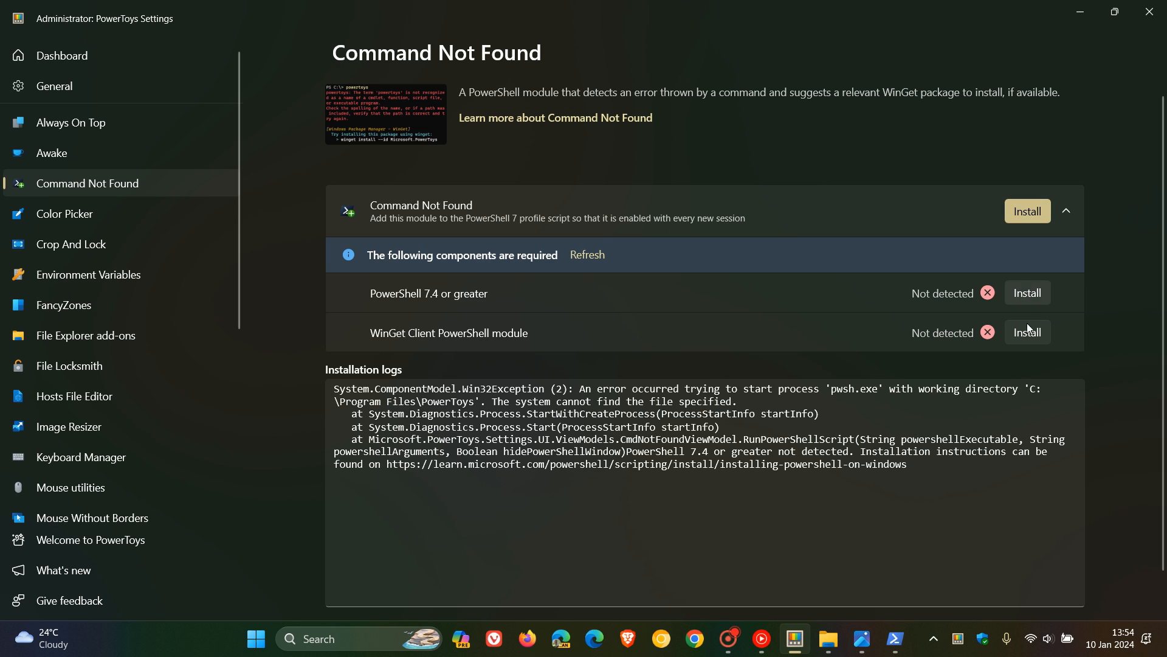
pyautogui.moveTo(982, 304)
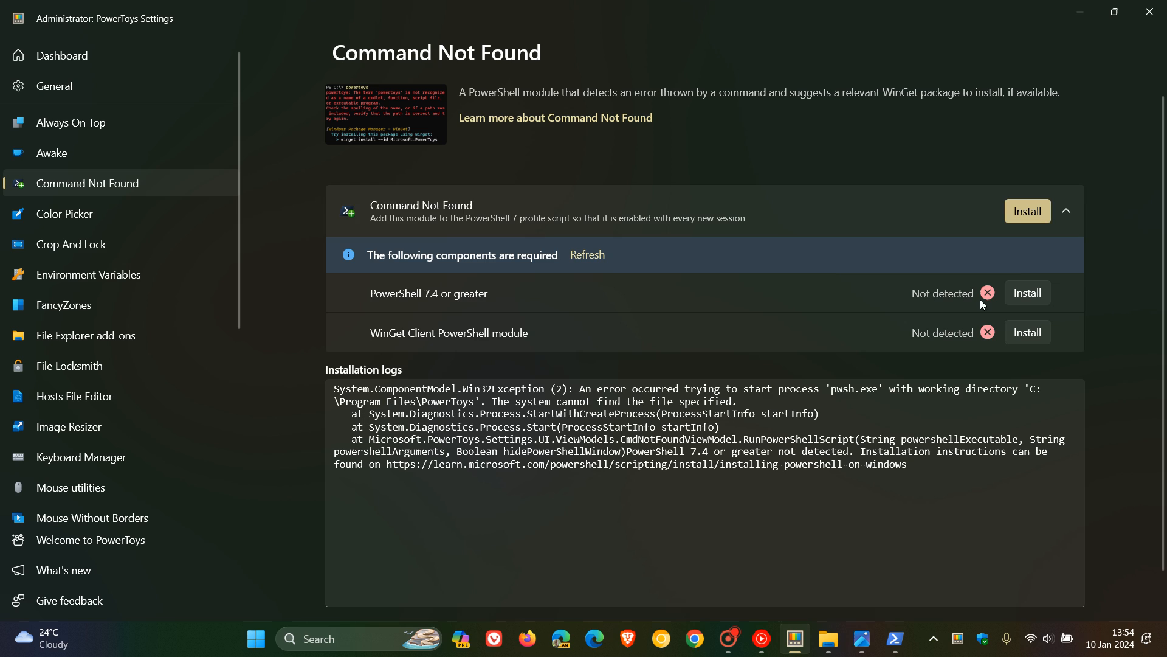
pyautogui.moveTo(879, 169)
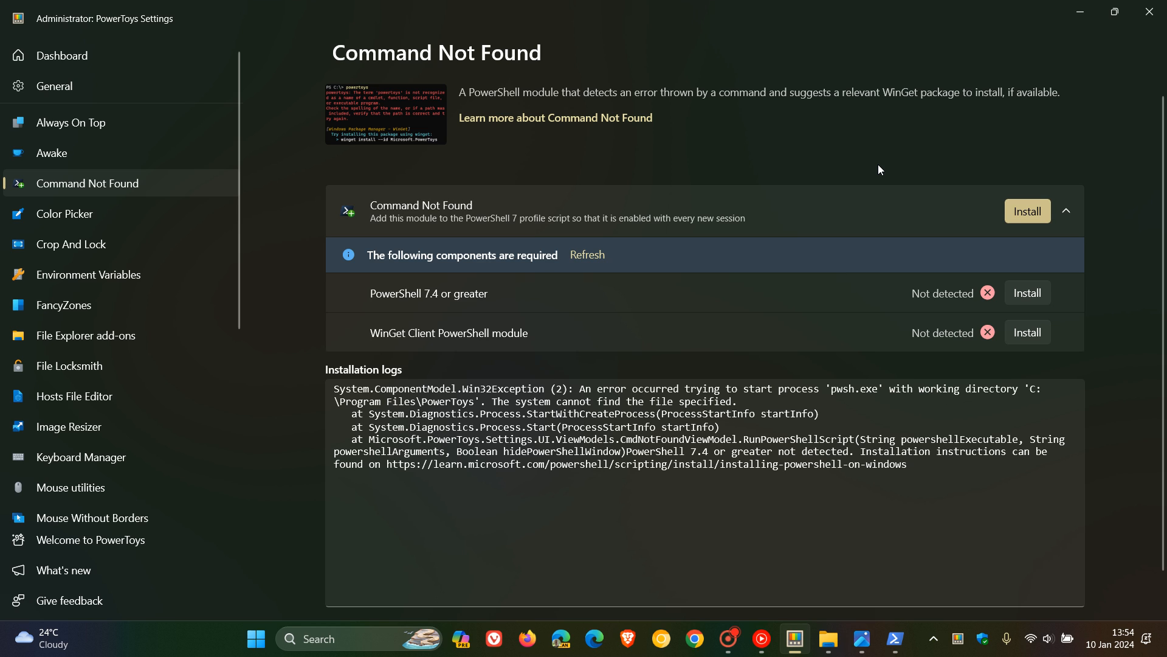
pyautogui.moveTo(885, 162)
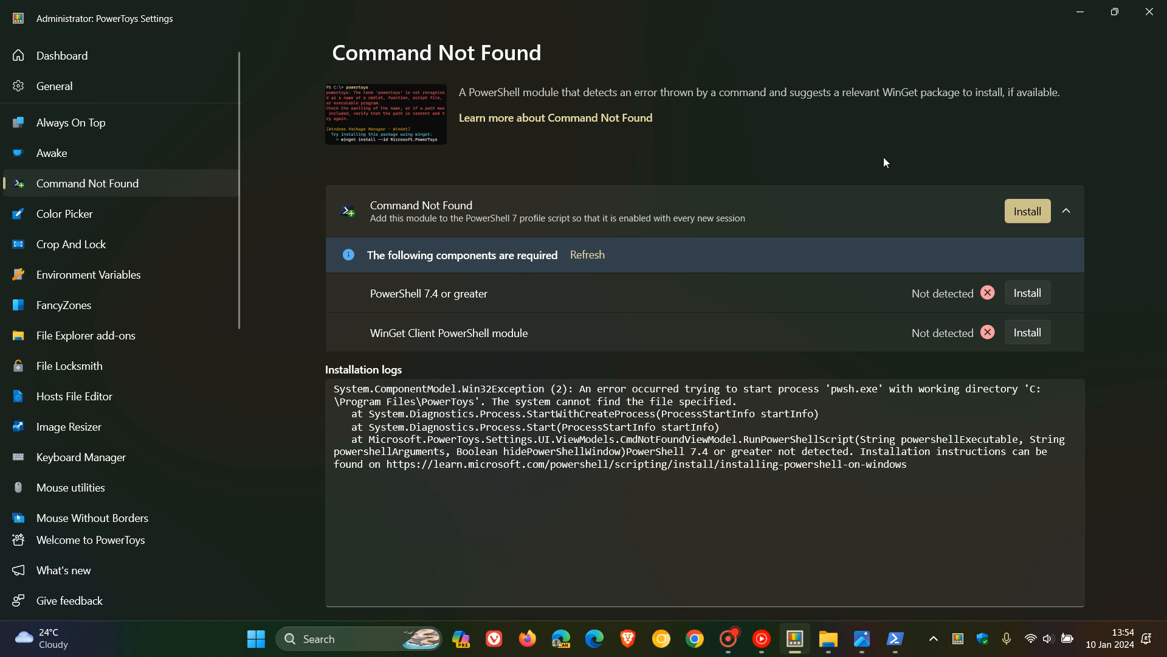
# Show the Dashboard listing Image Resizer, Keyboard Manager, Peek and PowerToys Run as enabled
pyautogui.click(61, 54)
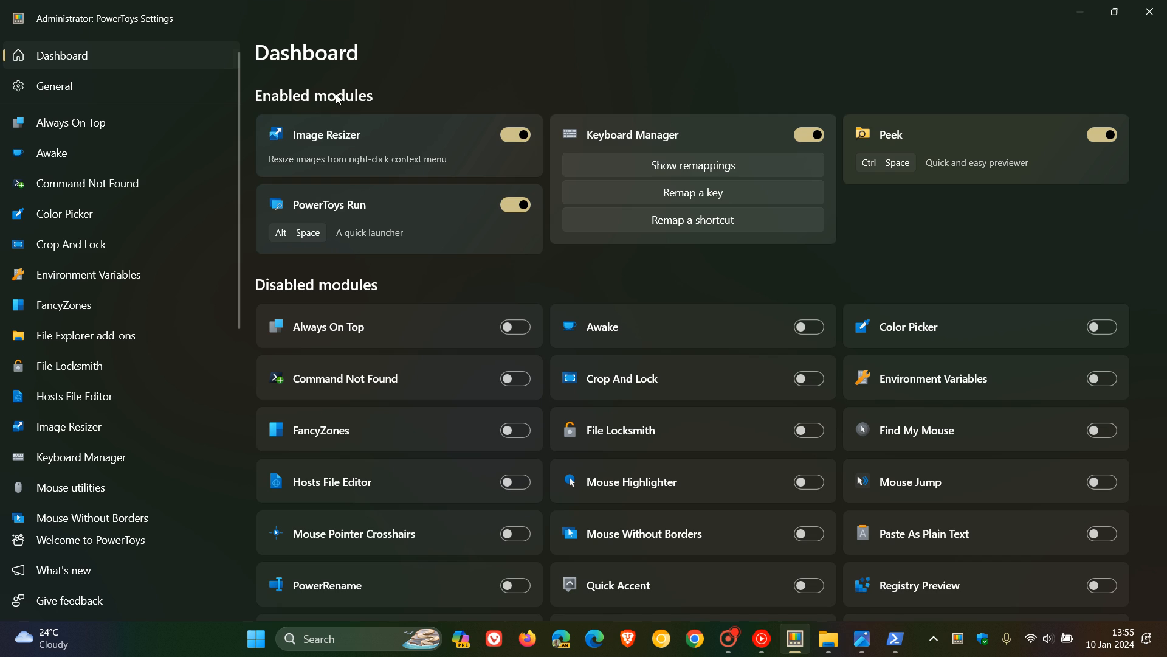
pyautogui.moveTo(908, 336)
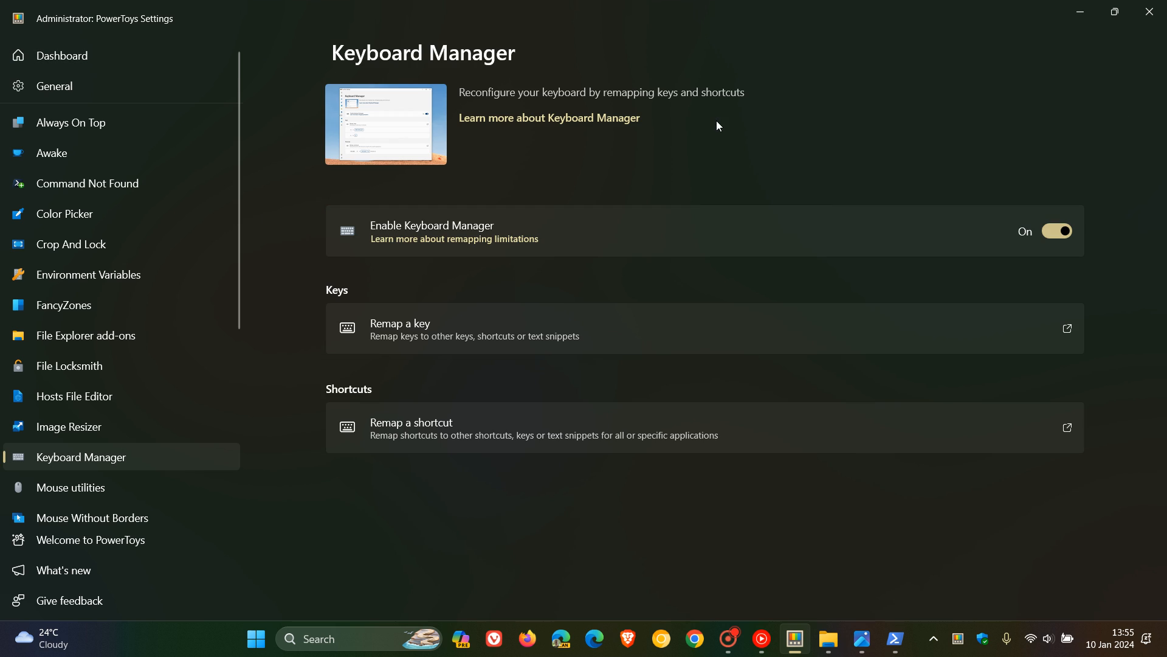
pyautogui.moveTo(729, 243)
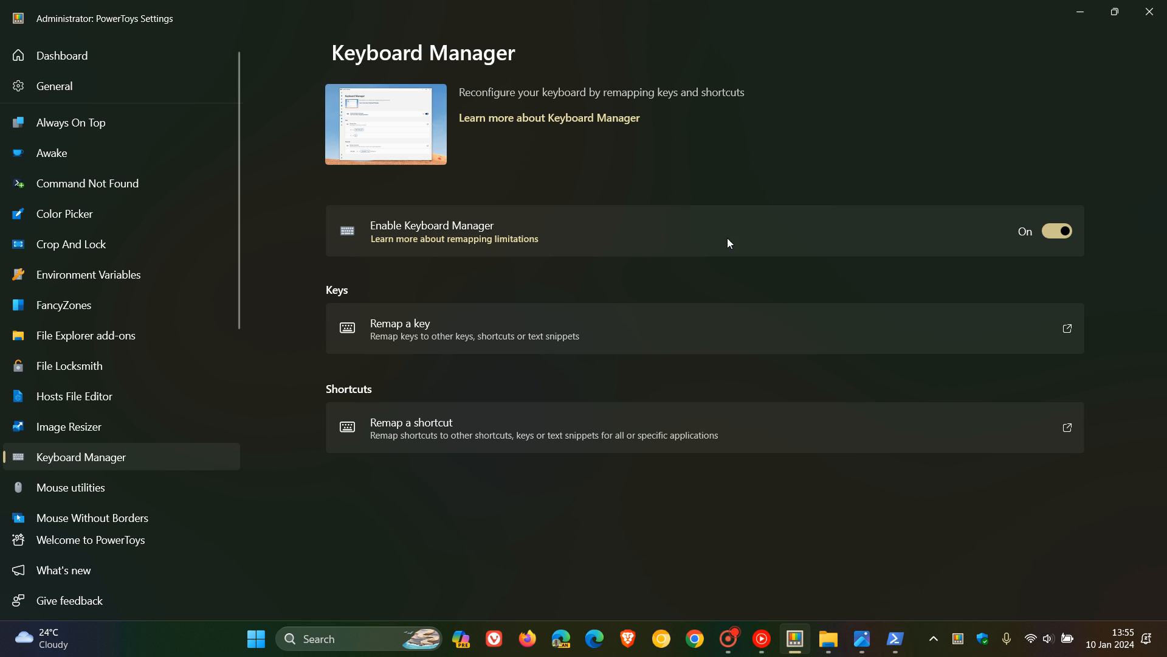
pyautogui.click(399, 327)
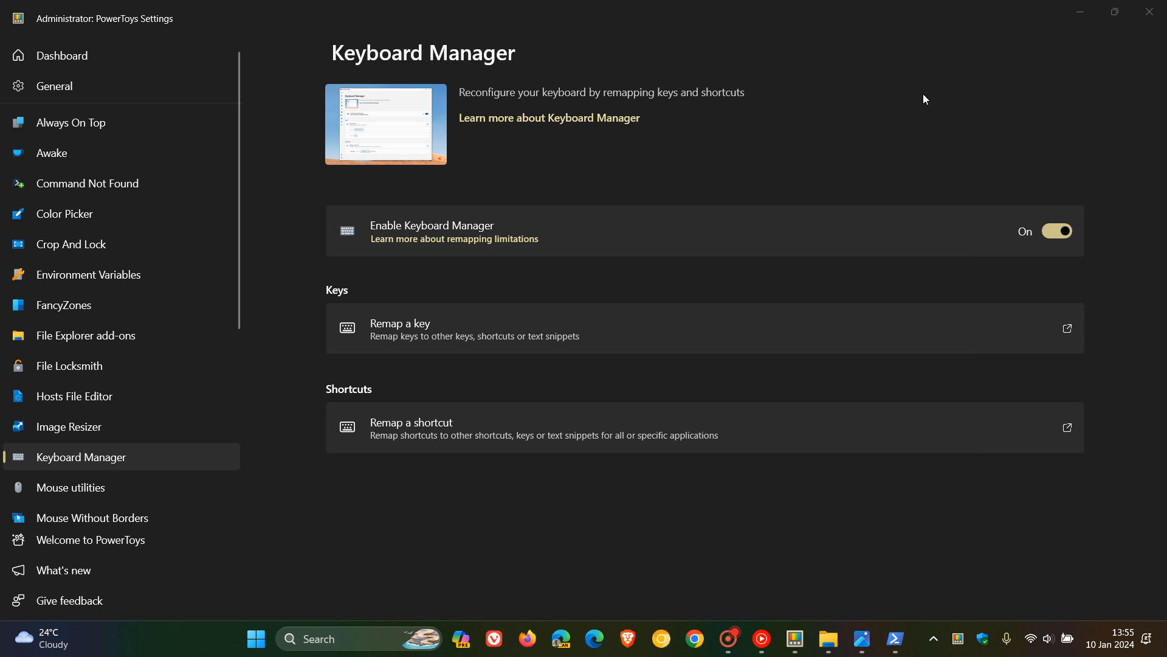
pyautogui.moveTo(925, 125)
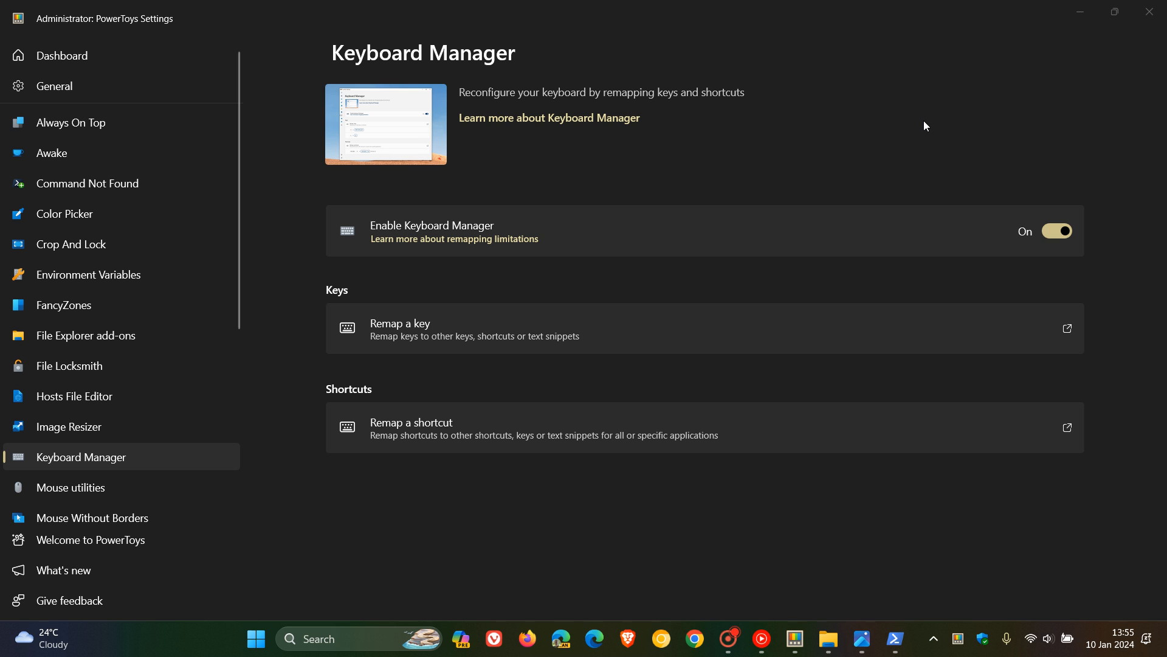
pyautogui.click(62, 55)
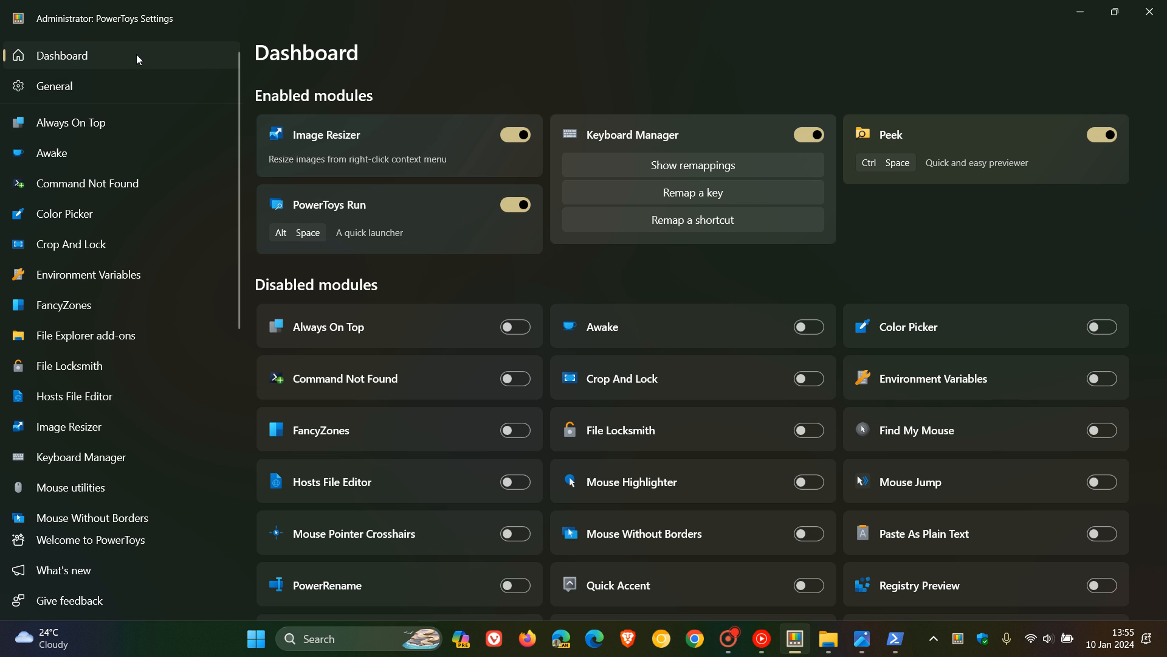
# Show the Peek settings page with its enabled state and activation shortcut
pyautogui.click(889, 135)
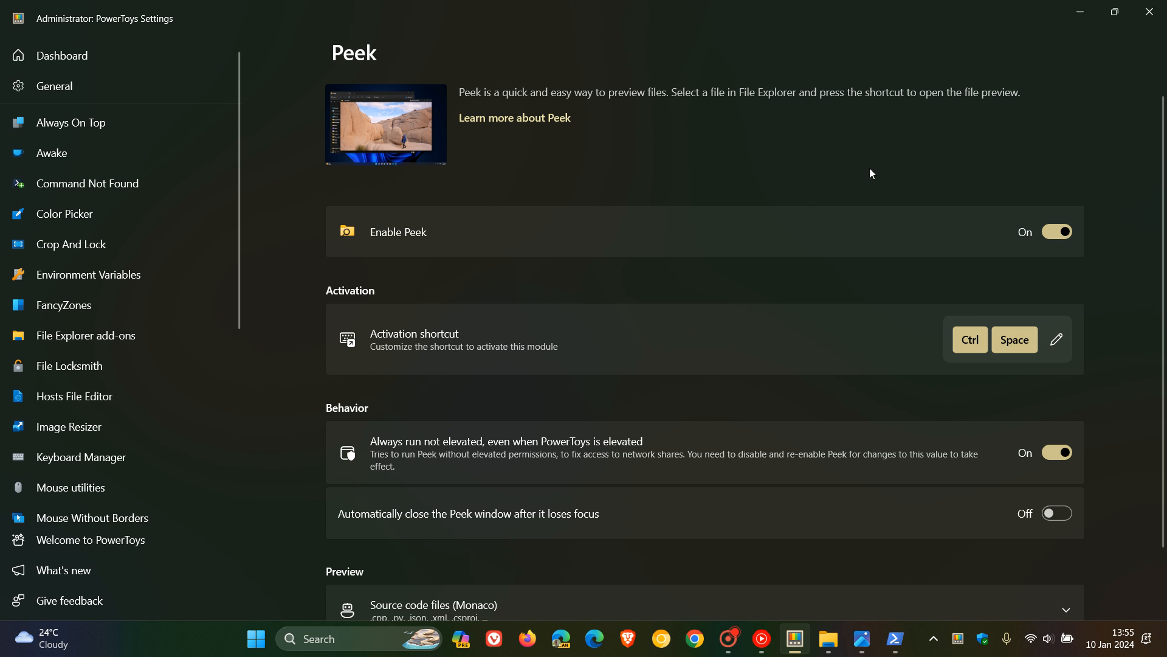
pyautogui.moveTo(671, 119)
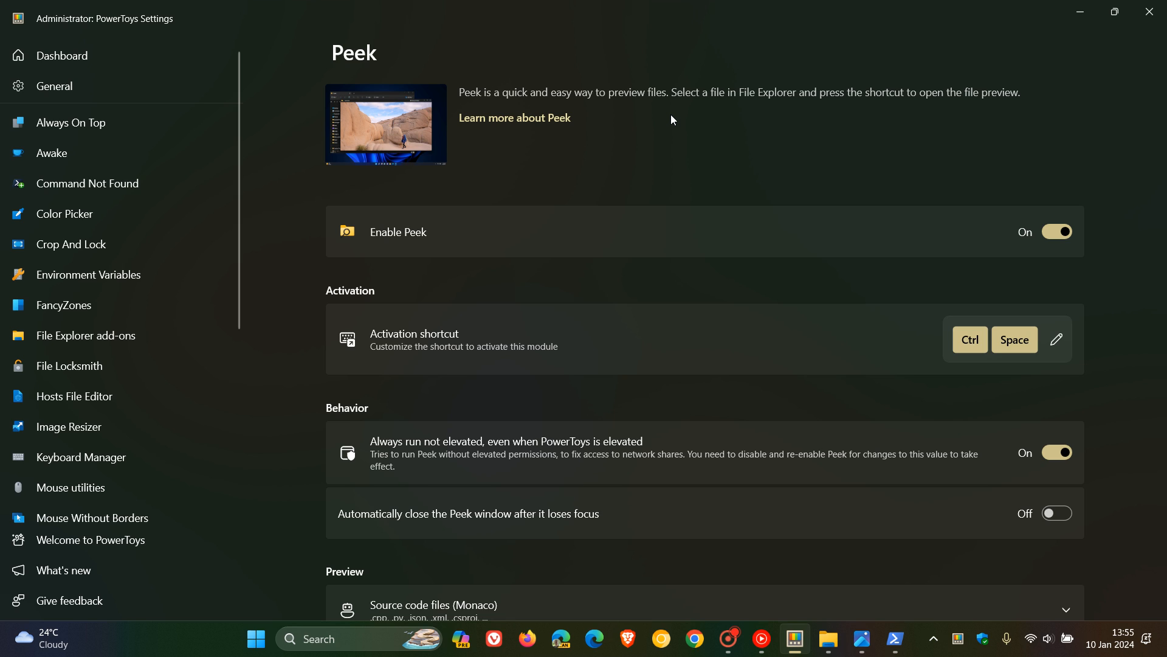
pyautogui.moveTo(874, 378)
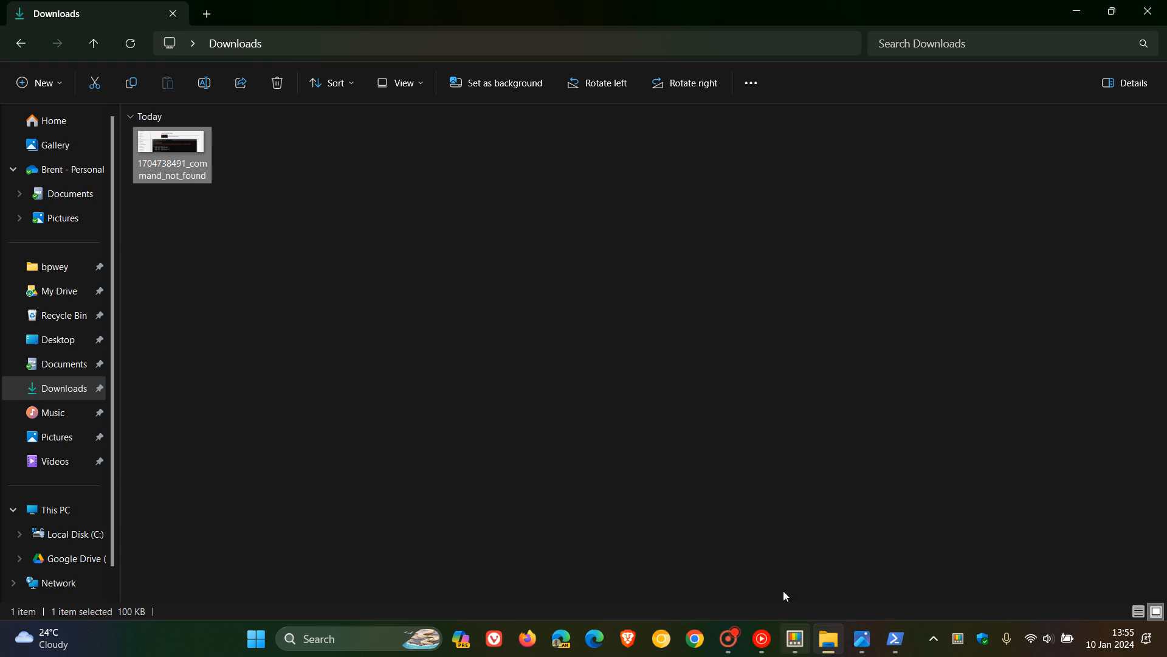
pyautogui.moveTo(177, 155)
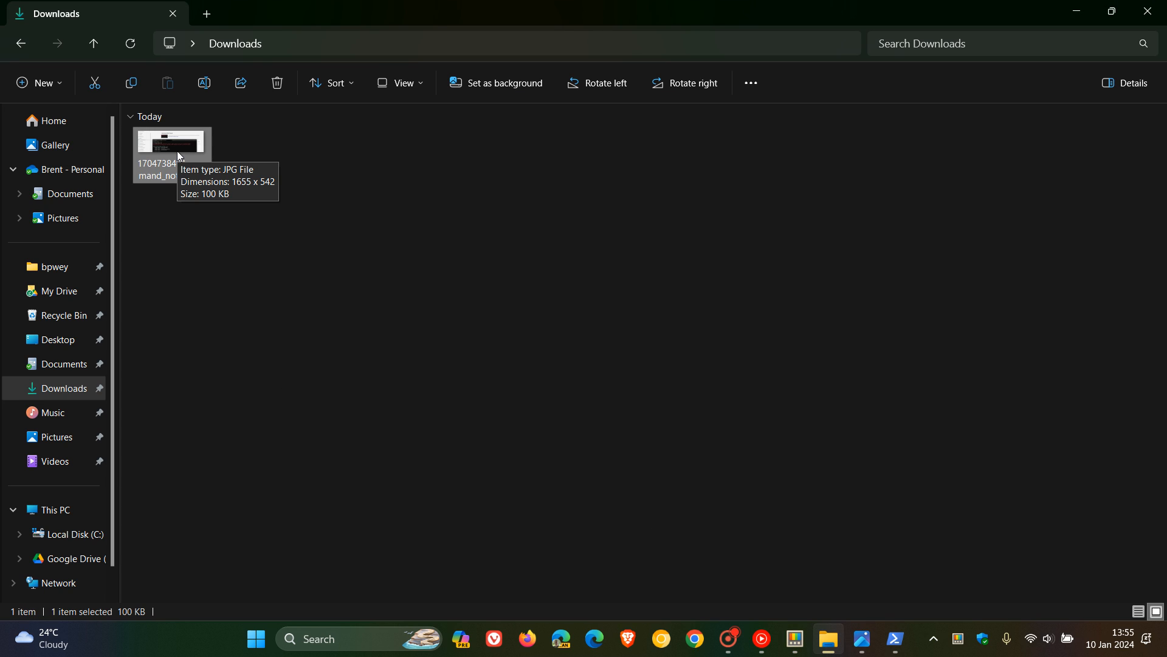
pyautogui.moveTo(449, 281)
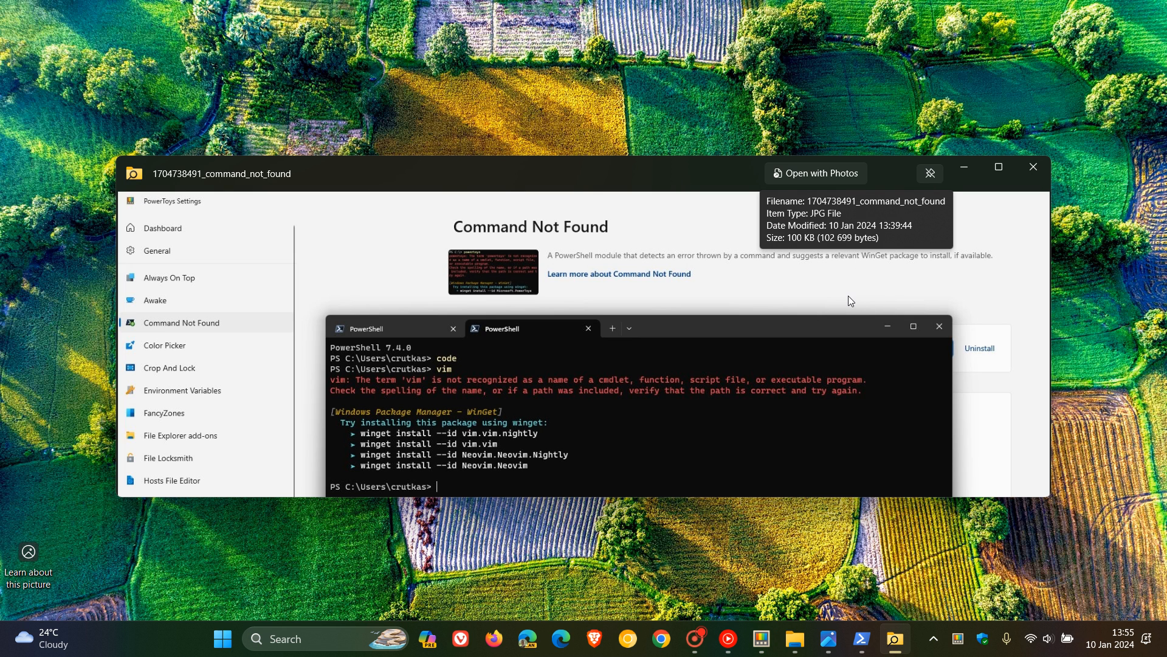
pyautogui.moveTo(805, 315)
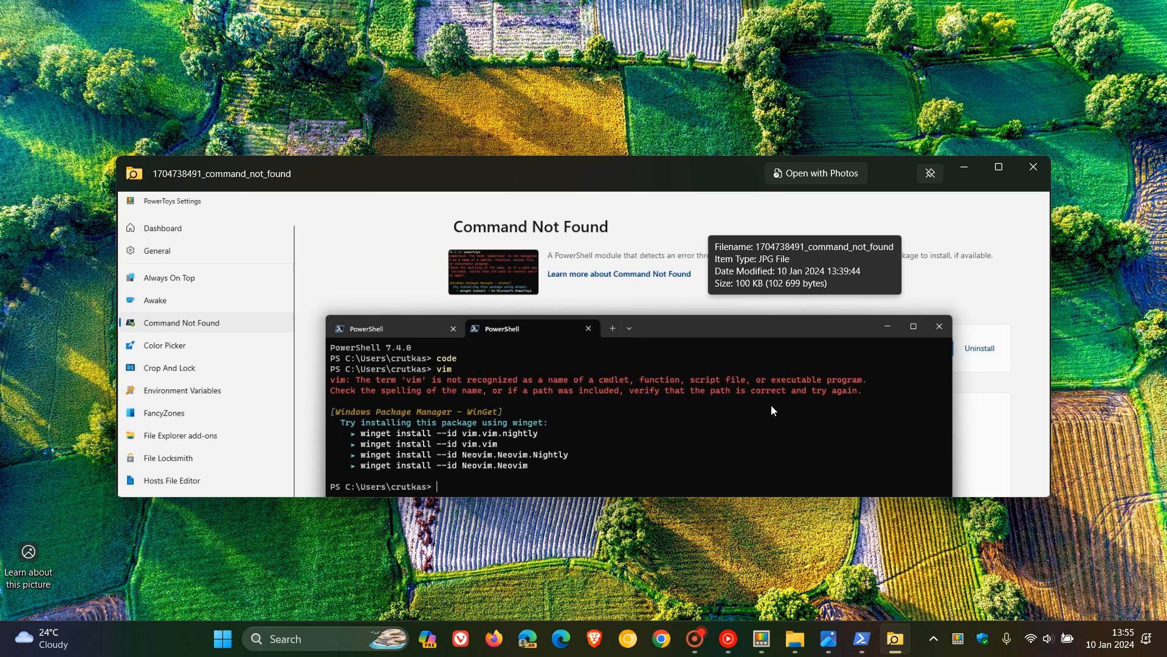
pyautogui.moveTo(1033, 167)
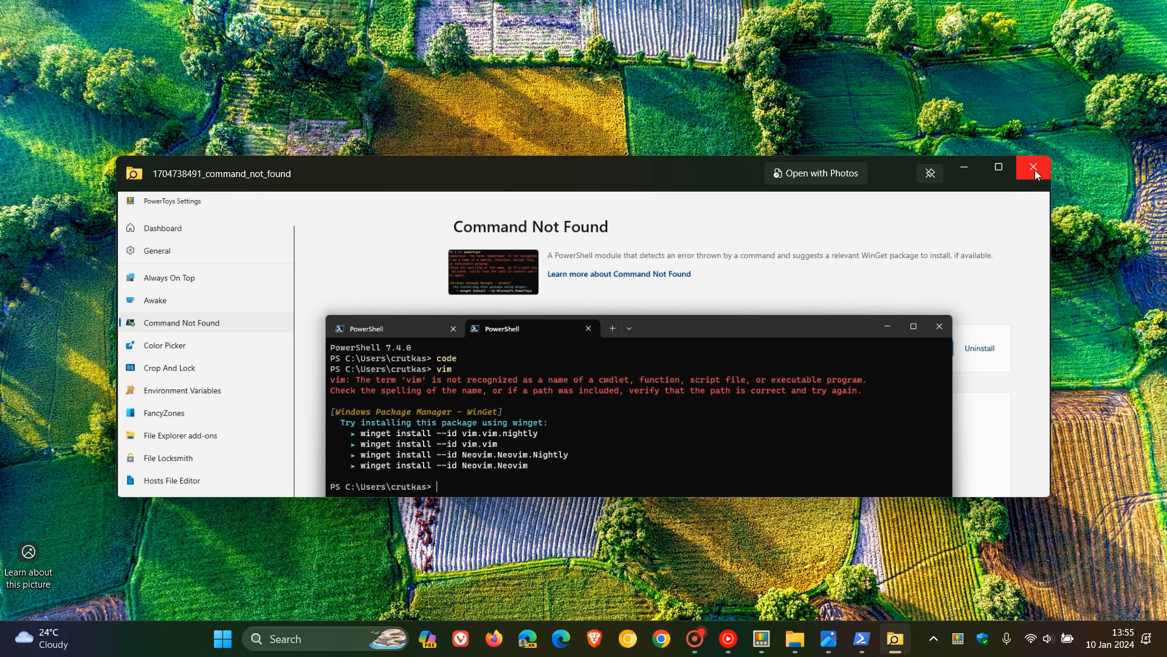
pyautogui.moveTo(1033, 167)
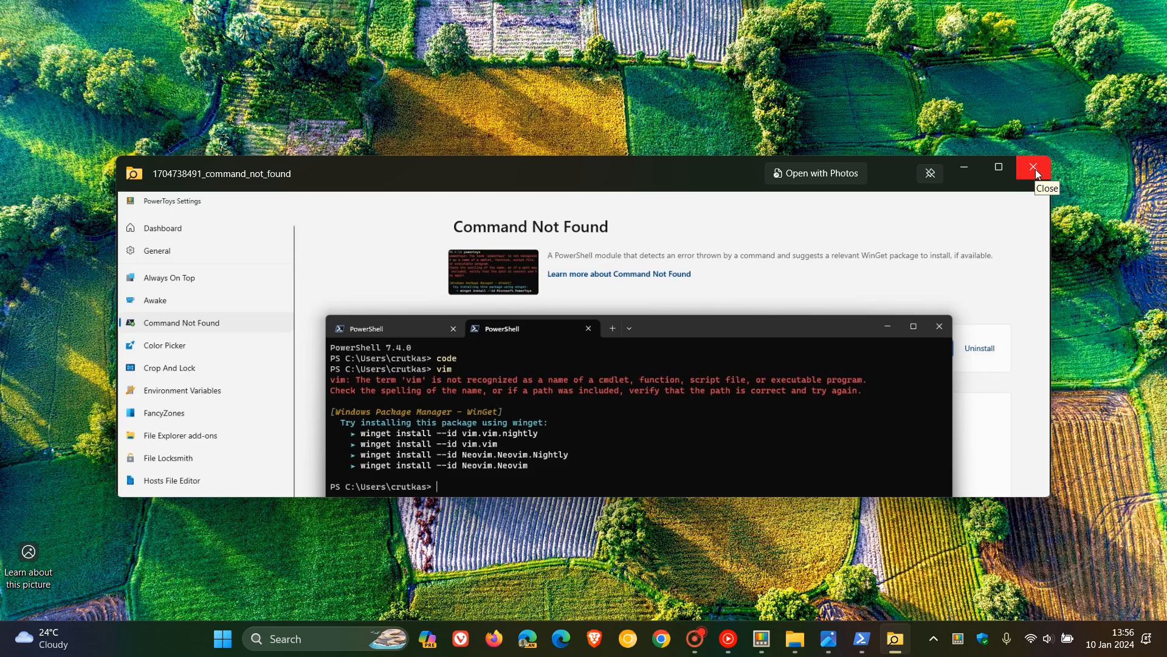
pyautogui.click(1034, 167)
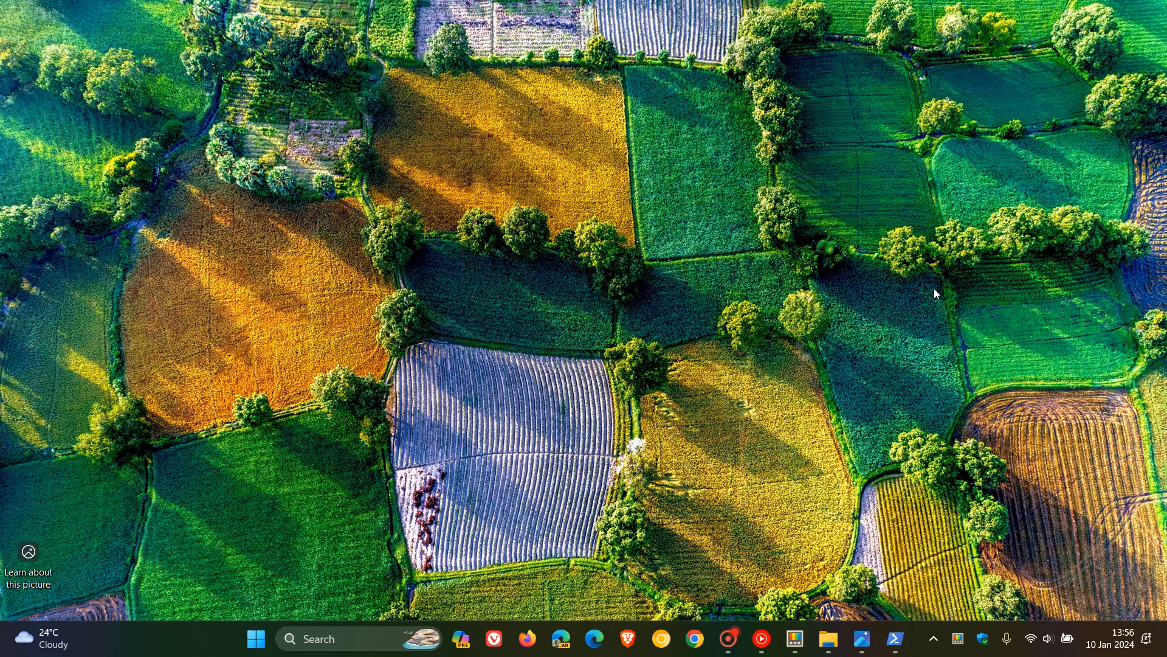
pyautogui.click(794, 638)
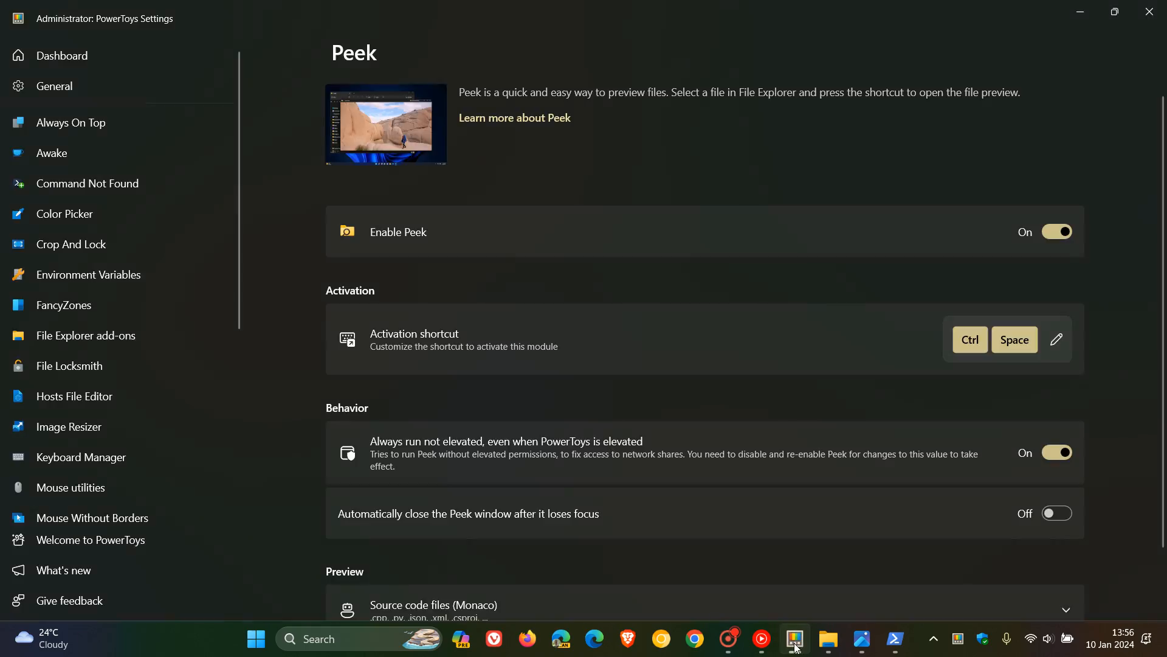
pyautogui.click(62, 54)
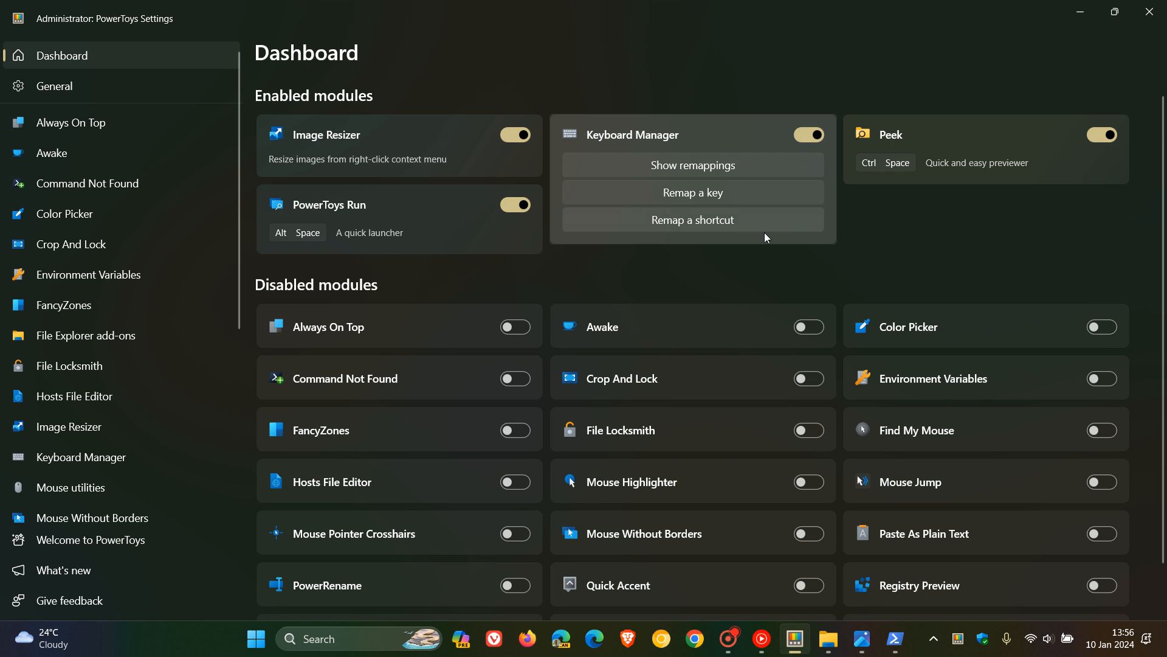
pyautogui.moveTo(428, 220)
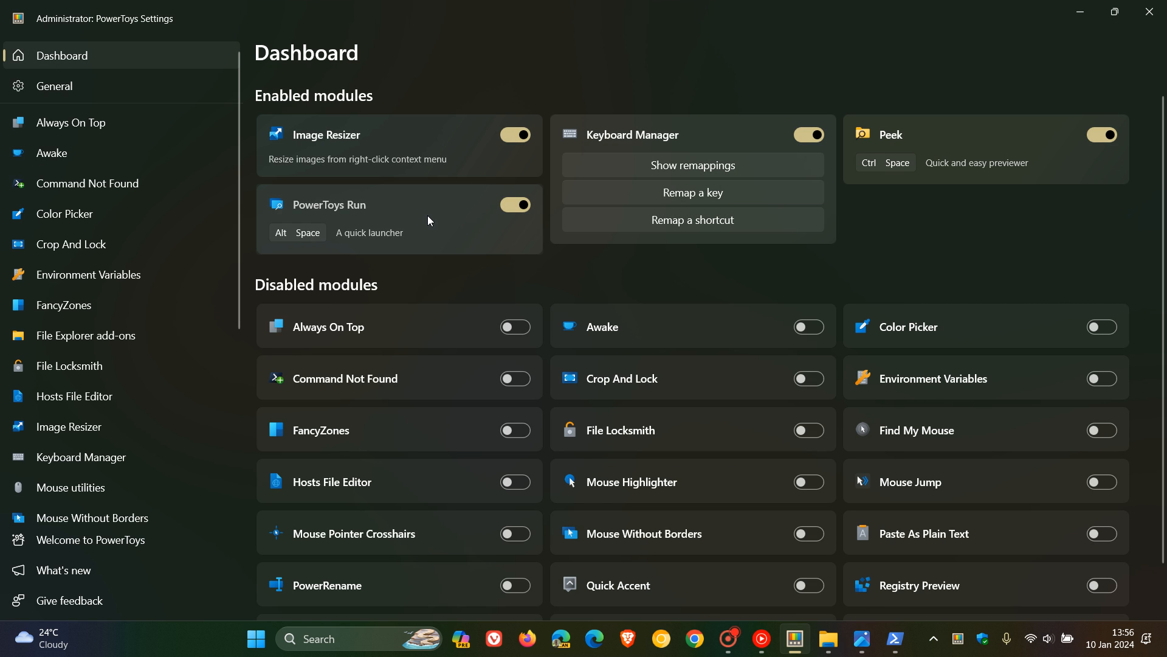
pyautogui.click(330, 204)
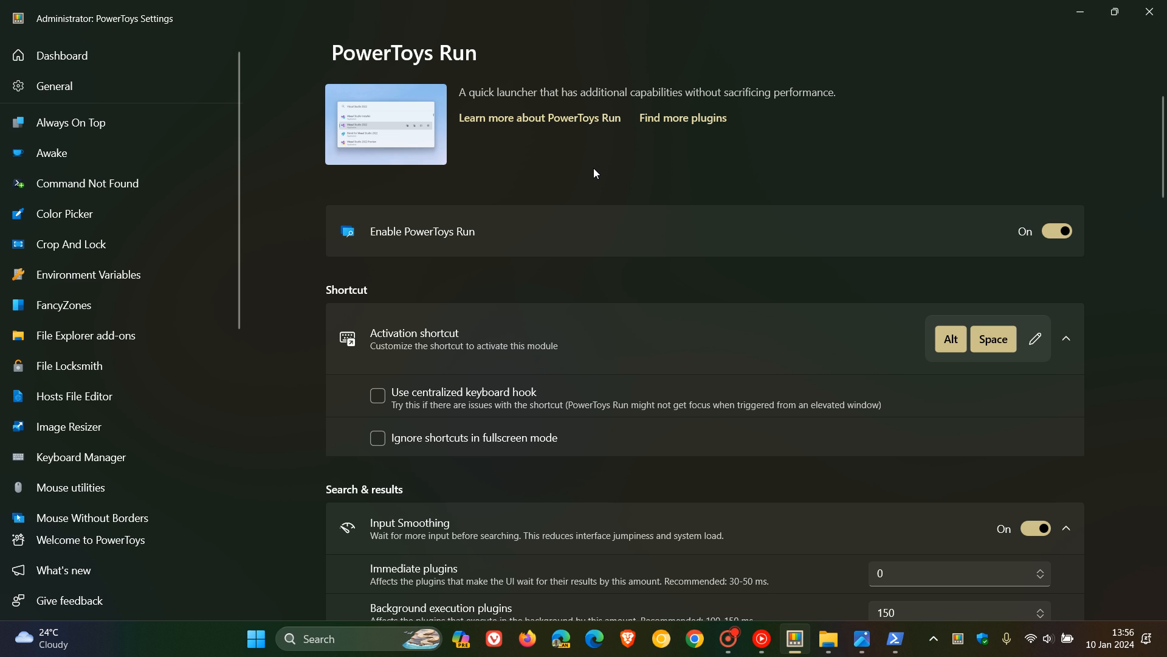
pyautogui.moveTo(945, 138)
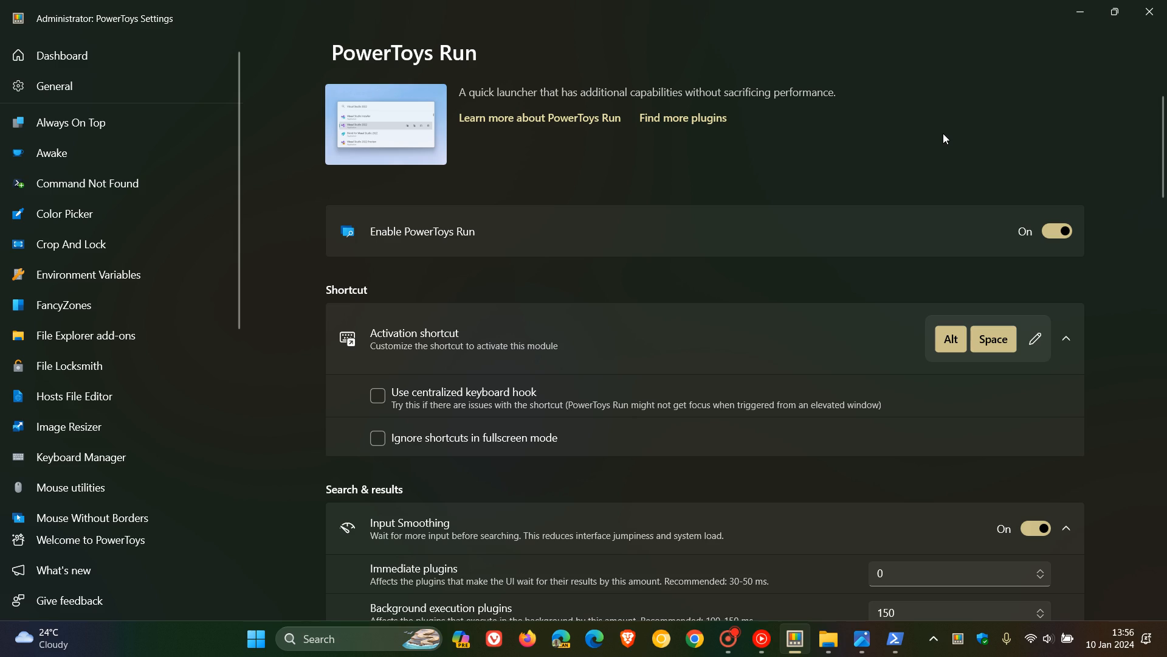
pyautogui.moveTo(1066, 16)
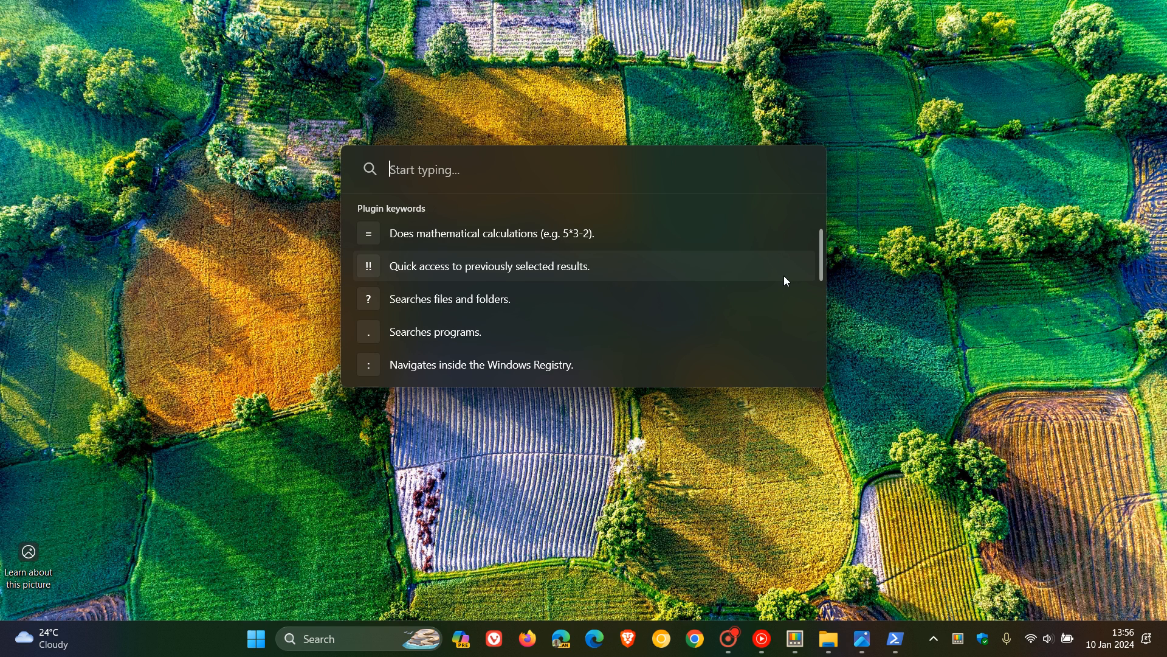
pyautogui.press('Escape')
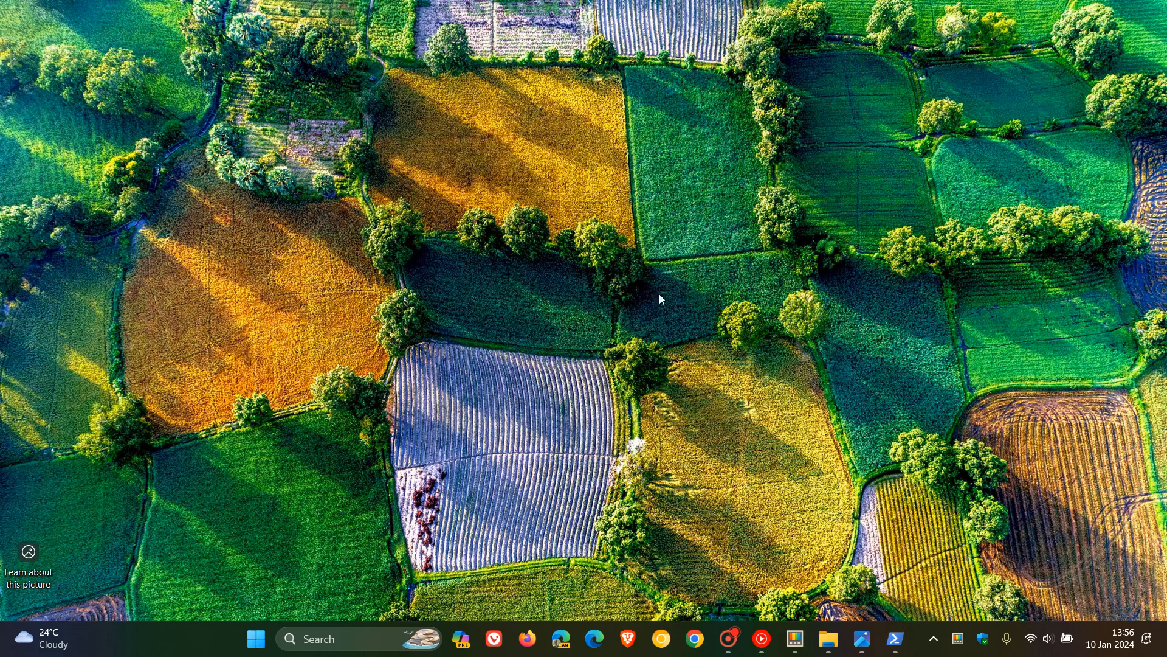
pyautogui.moveTo(770, 266)
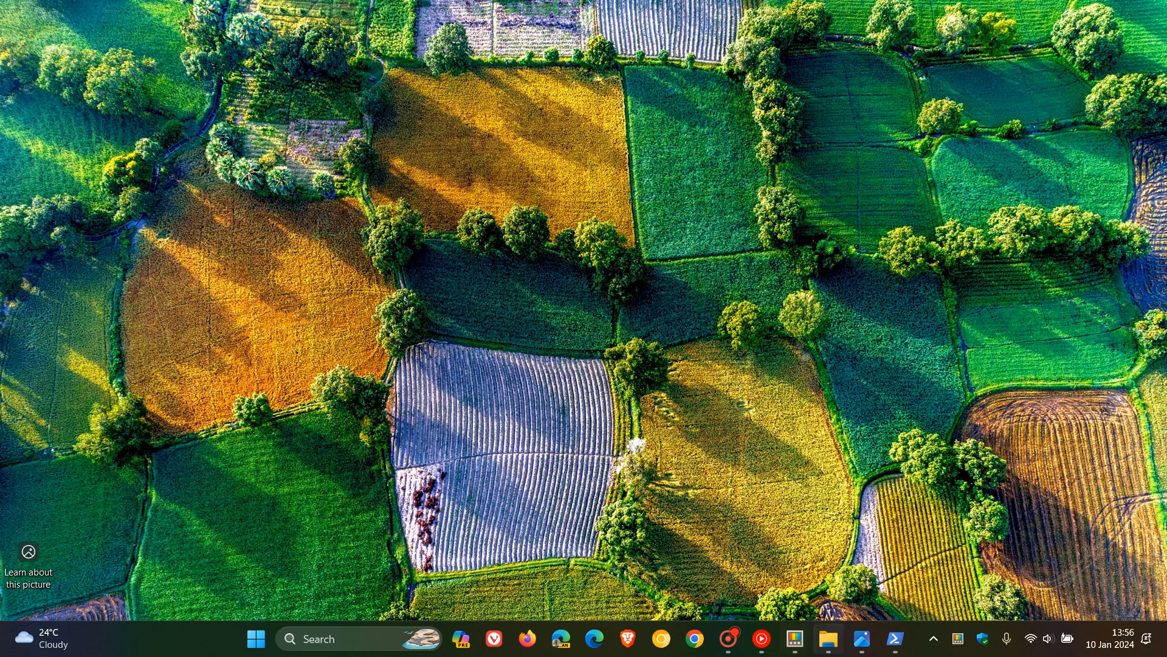
# Restore PowerToys Settings showing the PowerToys Run page with its activation shortcut
pyautogui.click(793, 638)
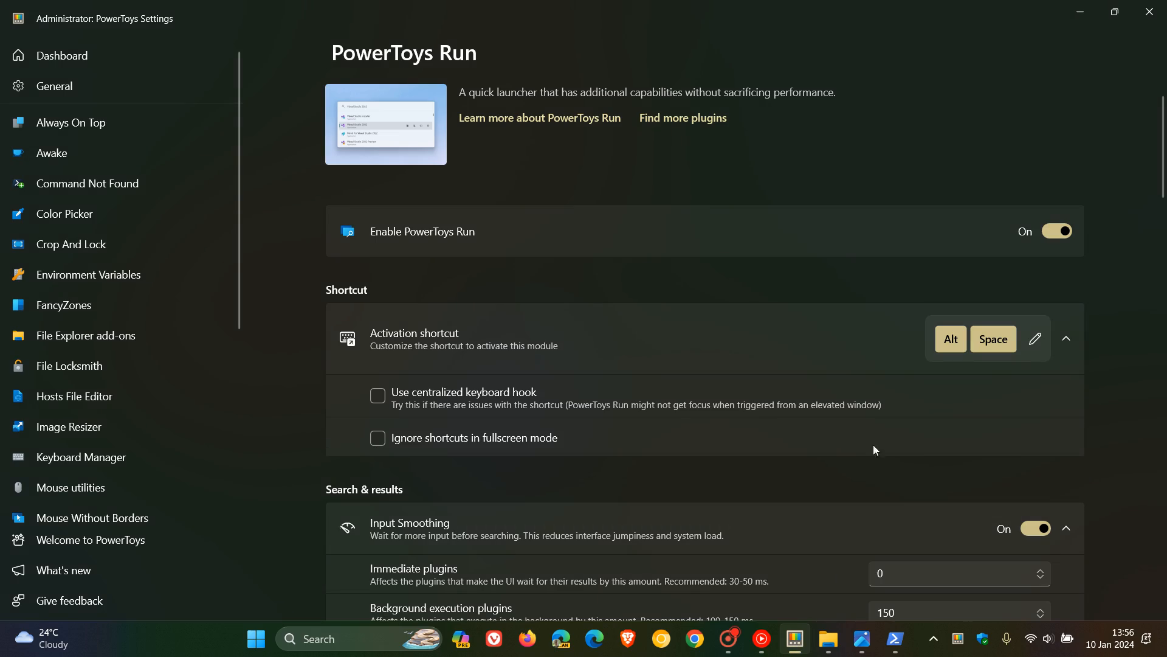
pyautogui.moveTo(937, 158)
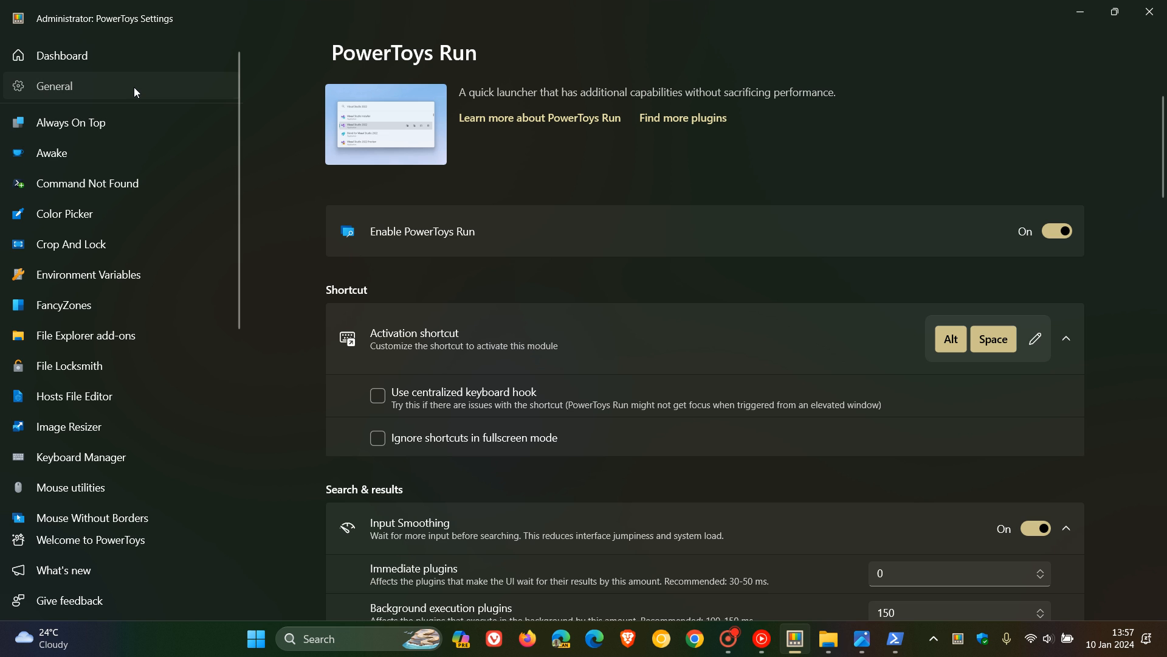
# Show the General page with version v0.77.0 and scroll to the Elevated Apps warnings option
pyautogui.click(53, 85)
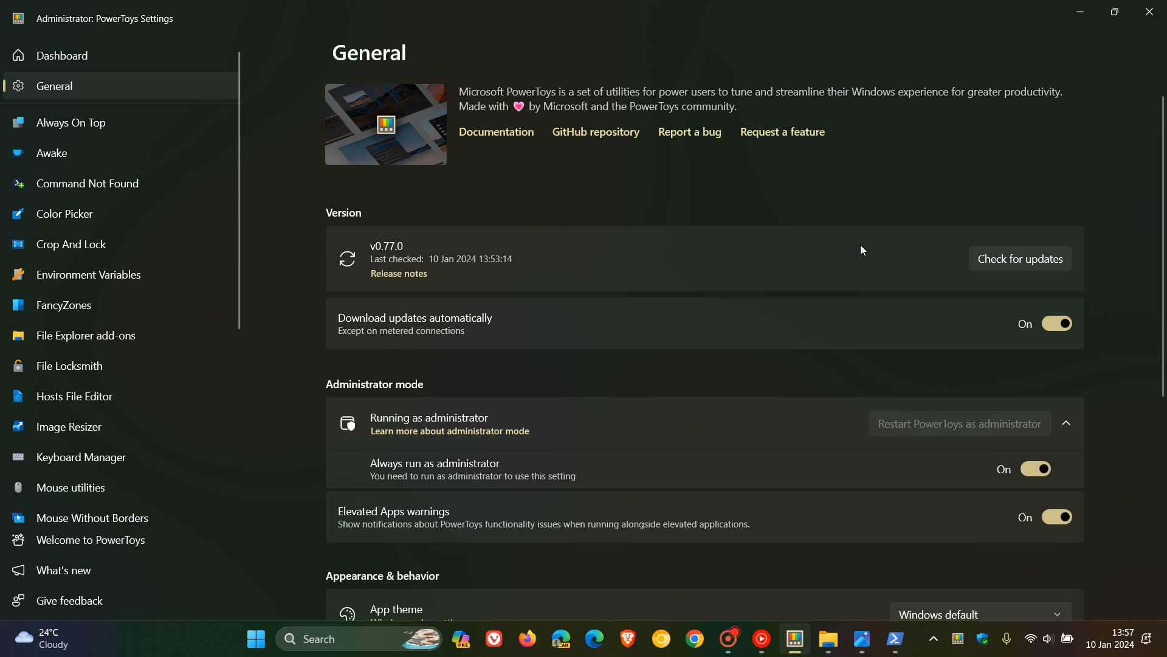
pyautogui.scroll(-3)
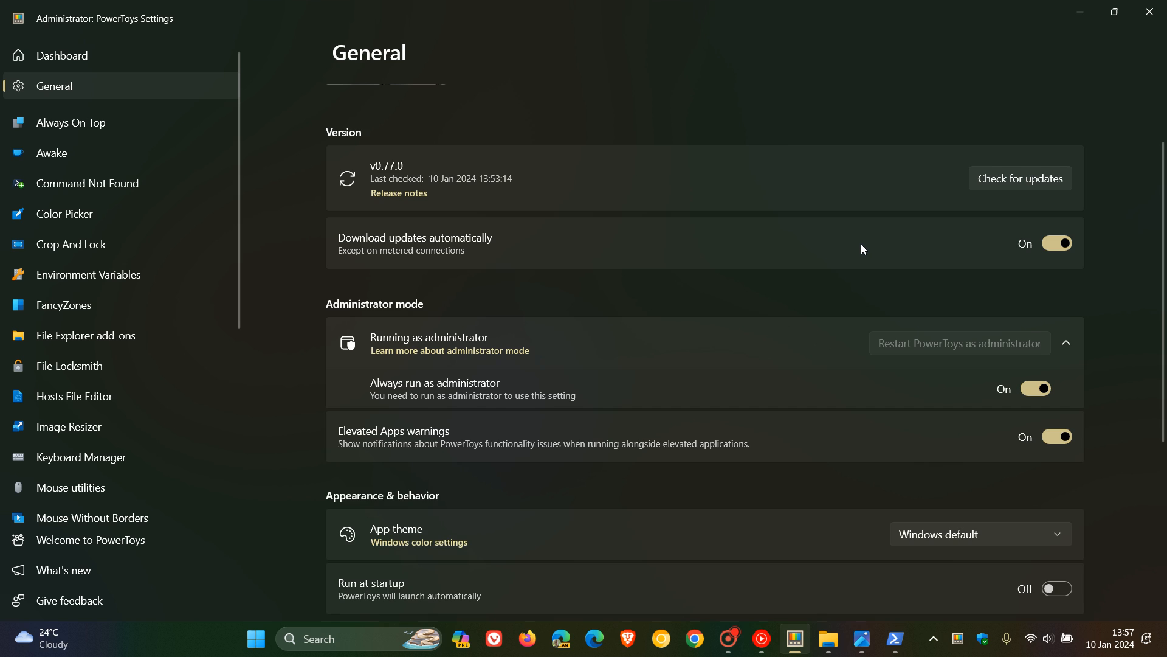
pyautogui.scroll(-3)
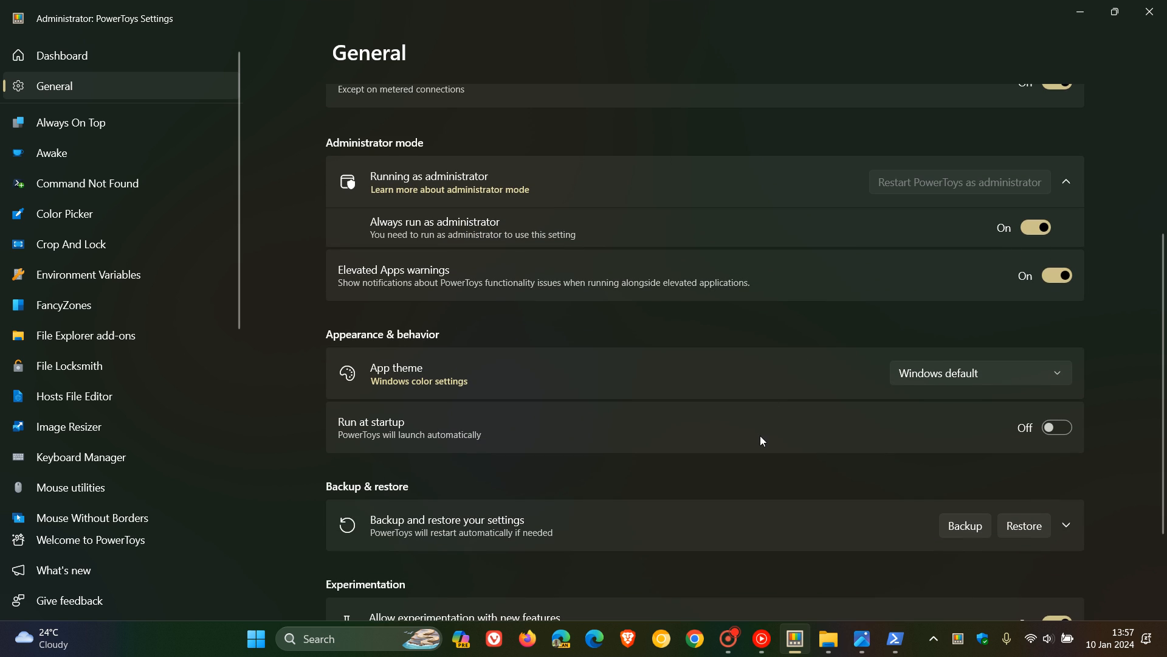
pyautogui.moveTo(457, 280)
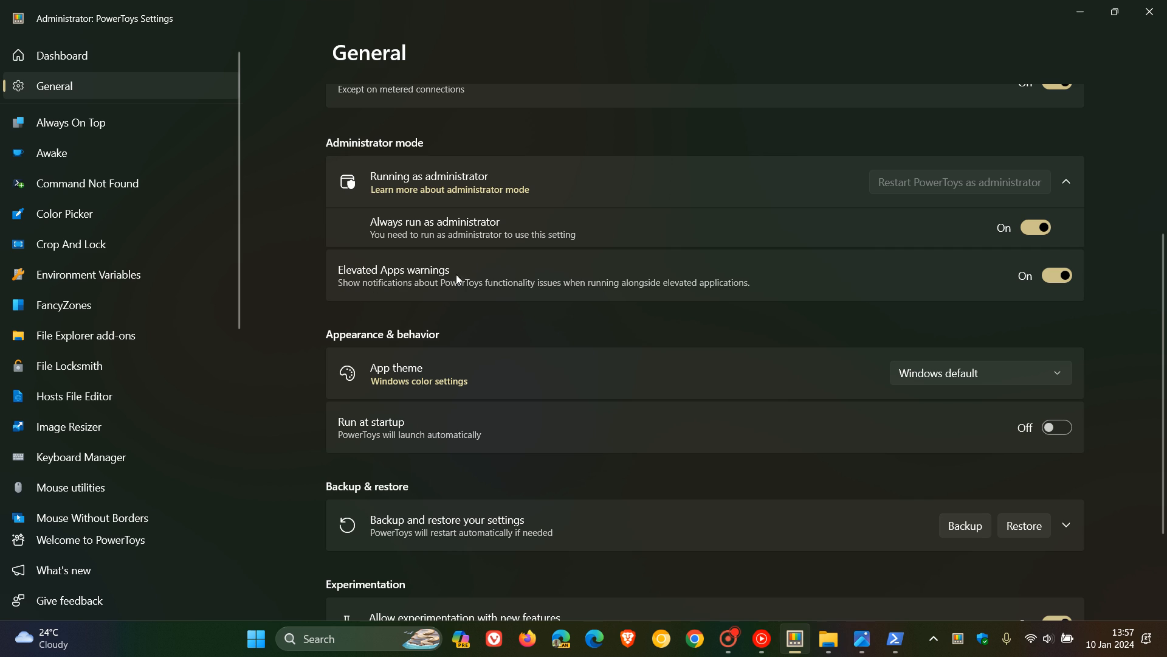
pyautogui.moveTo(476, 331)
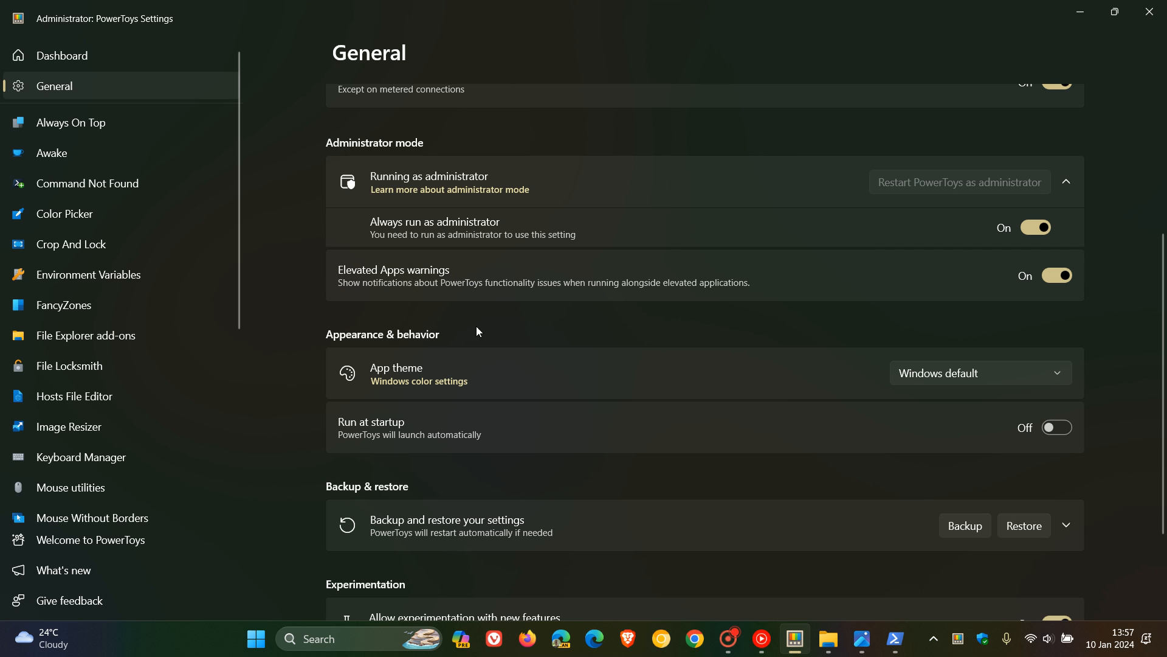
pyautogui.moveTo(501, 307)
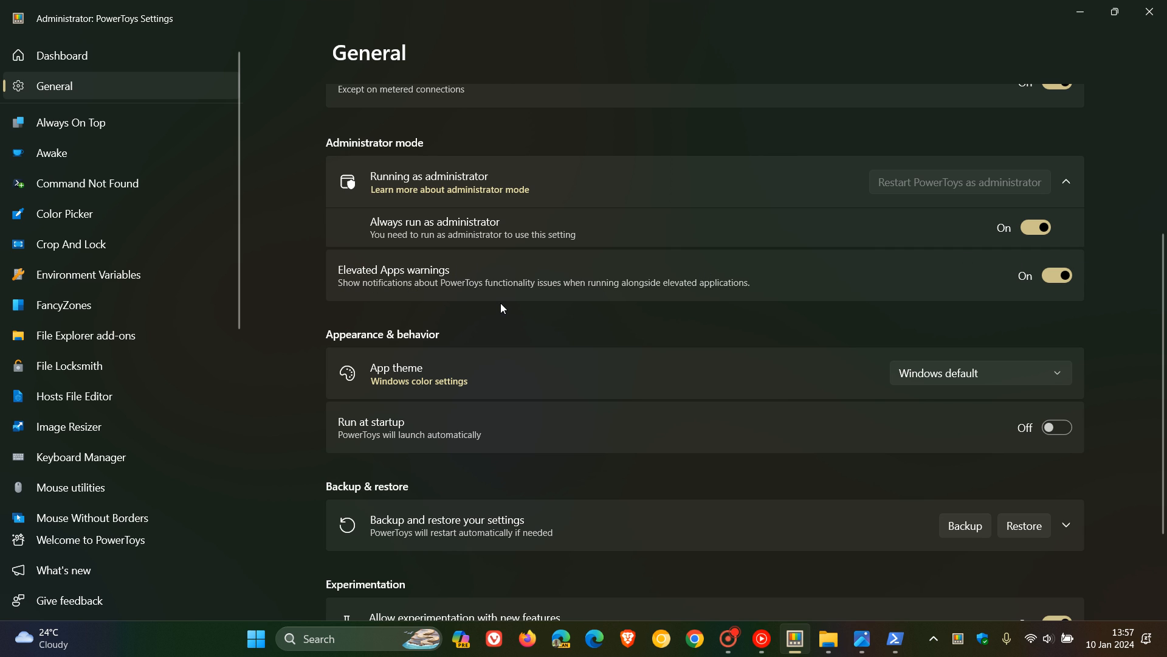
pyautogui.moveTo(733, 304)
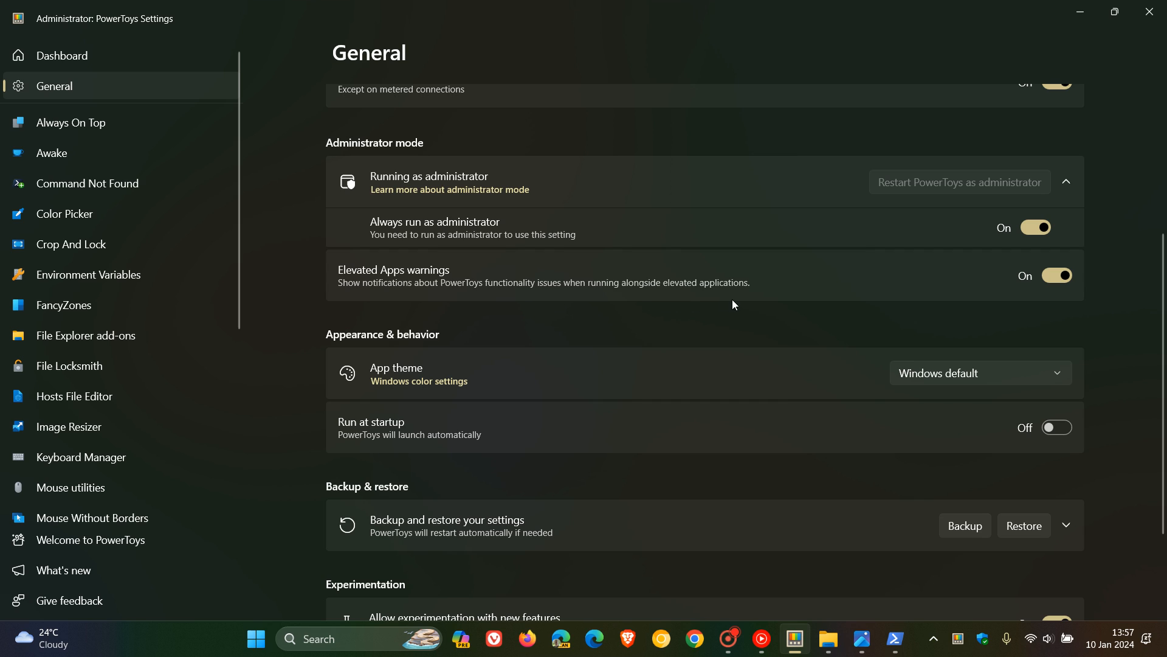
pyautogui.moveTo(946, 296)
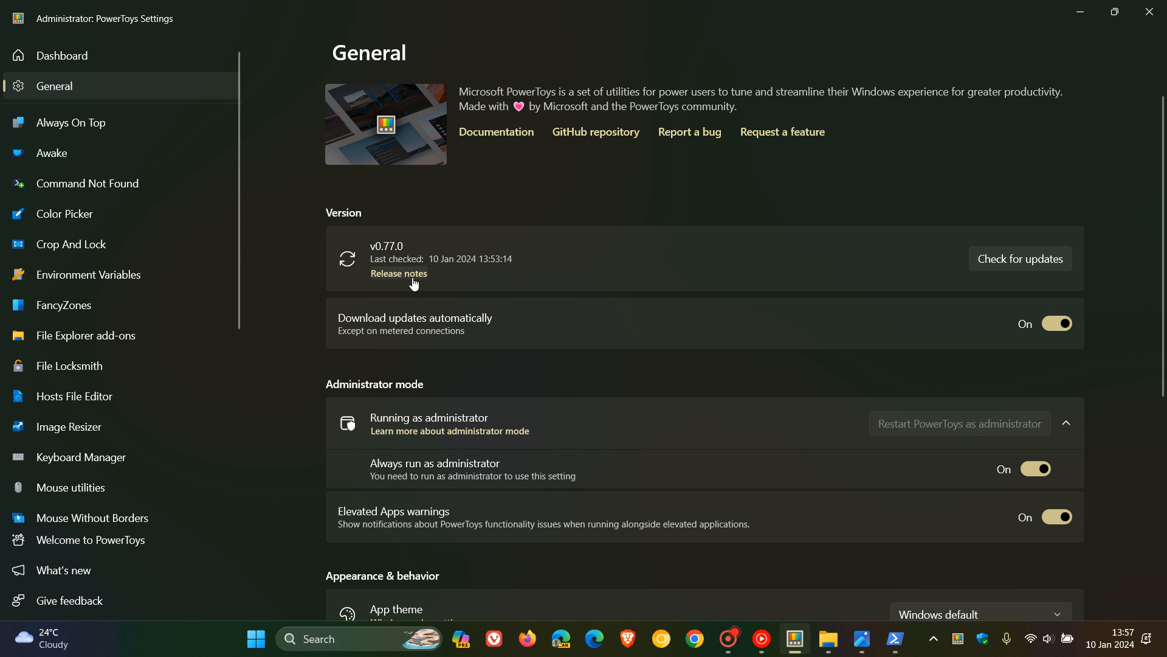
# Read through the PowerToys v0.77.0 release notes highlights on GitHub in Chrome
pyautogui.click(399, 273)
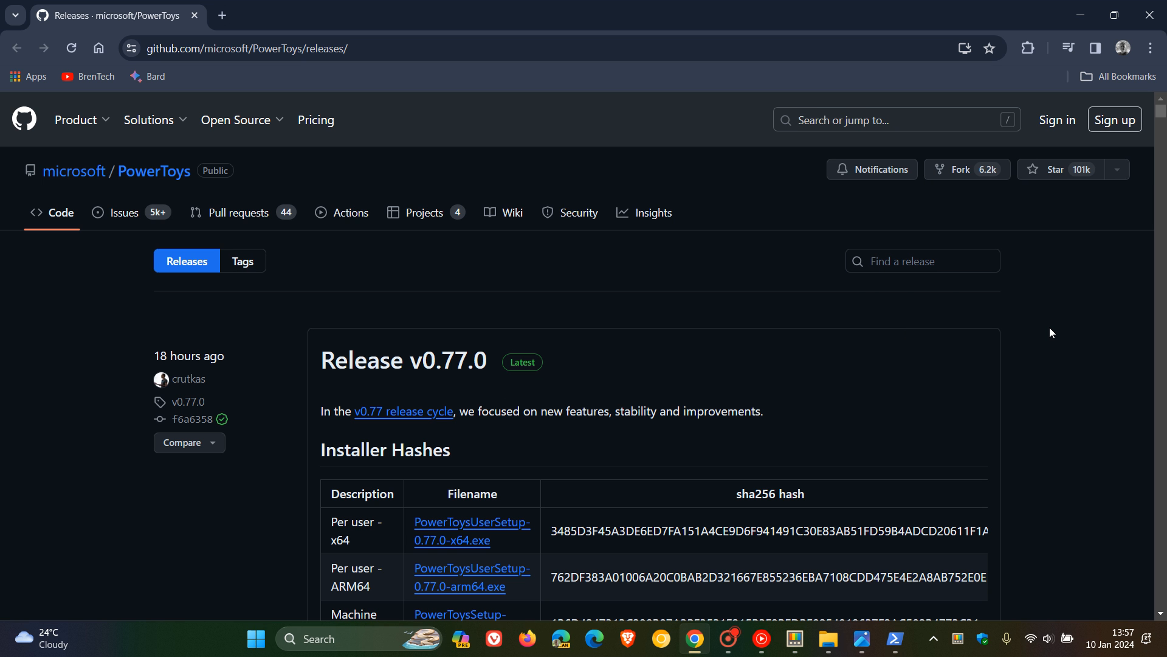
pyautogui.scroll(-3)
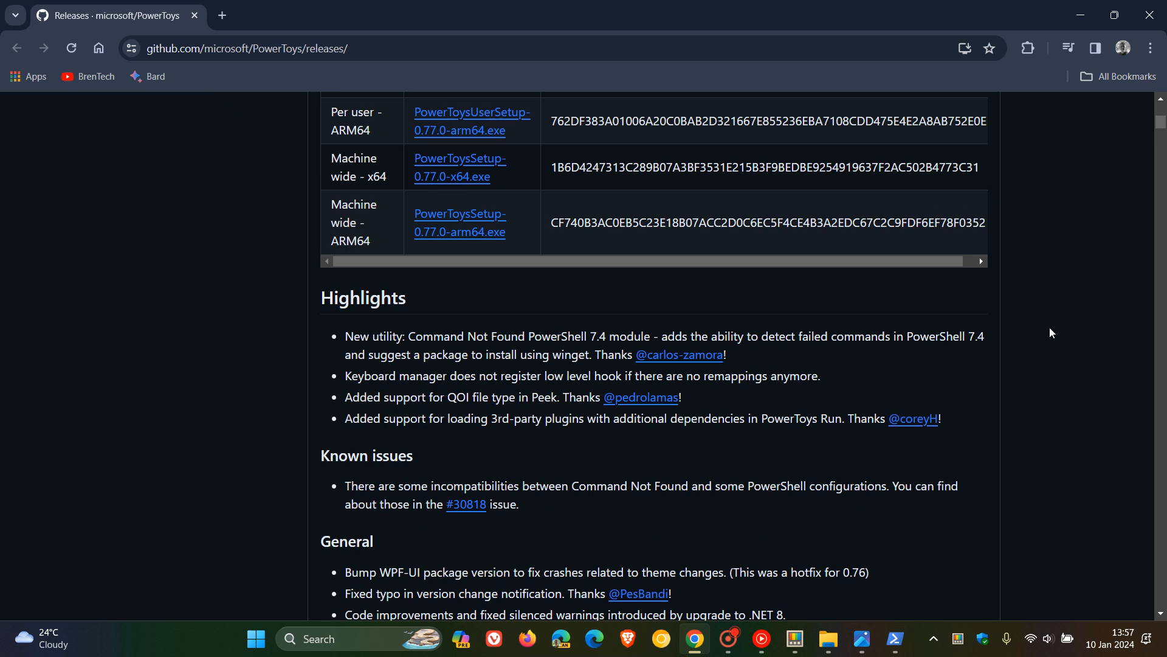
pyautogui.scroll(-3)
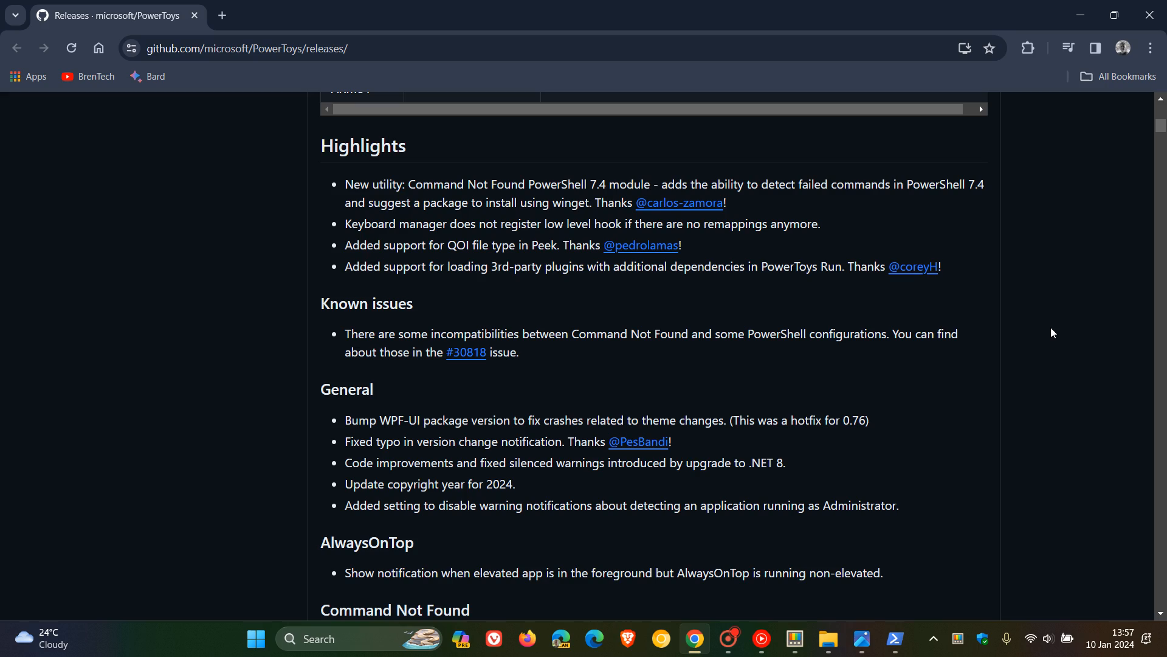
pyautogui.scroll(-3)
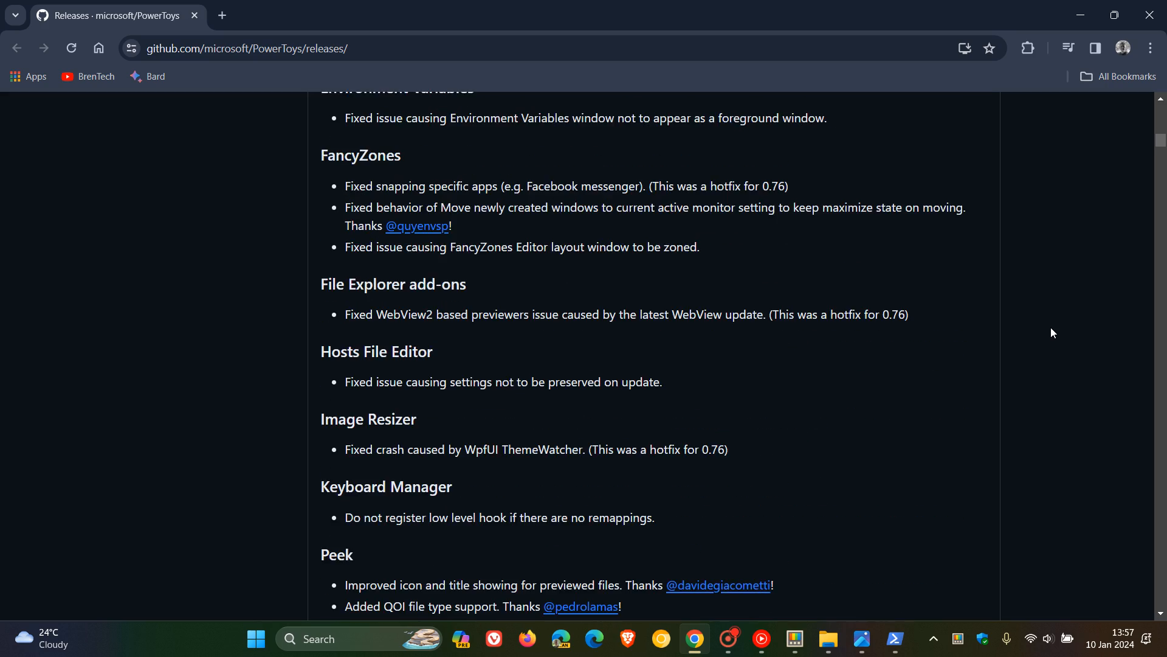
pyautogui.scroll(-3)
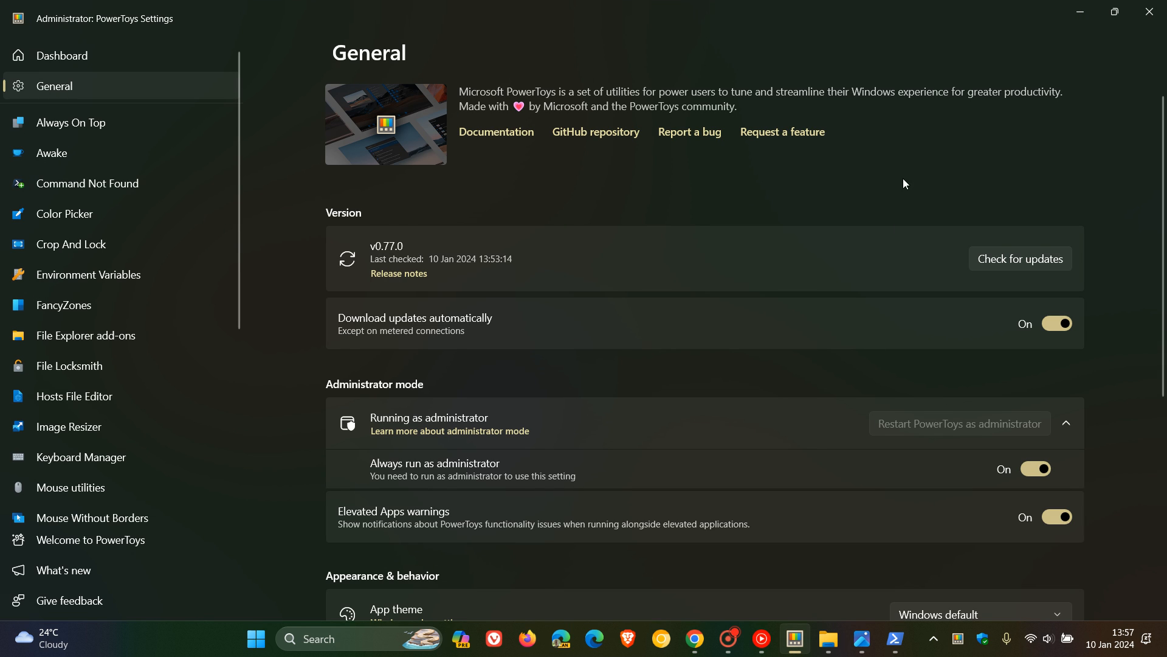
pyautogui.moveTo(721, 217)
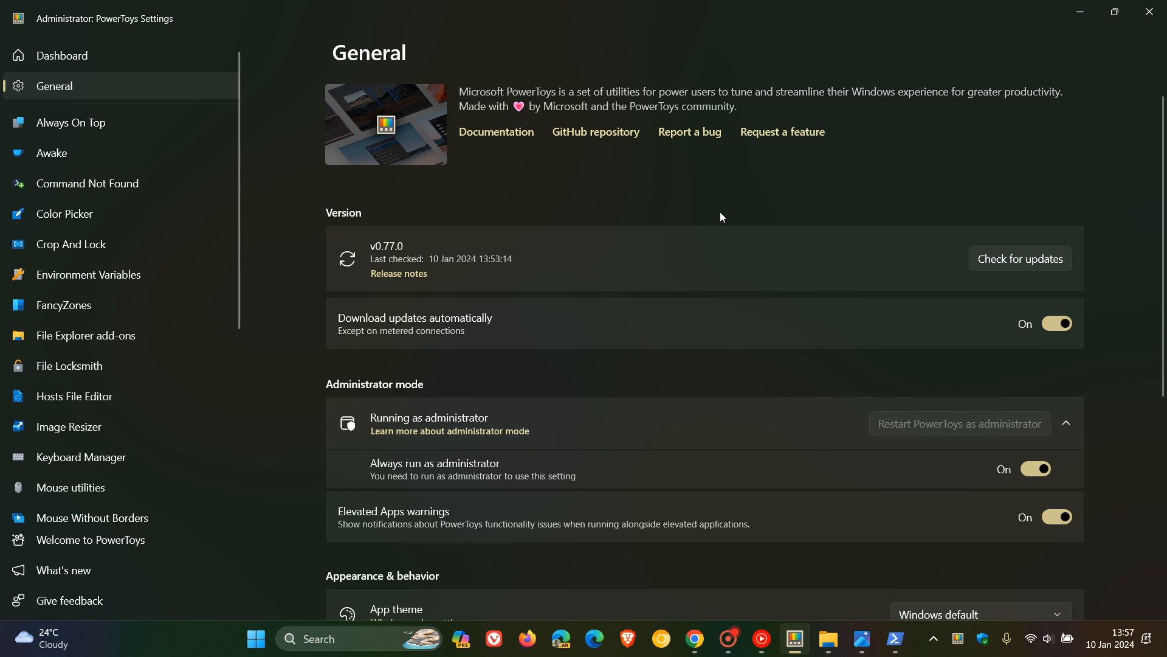
pyautogui.moveTo(1079, 12)
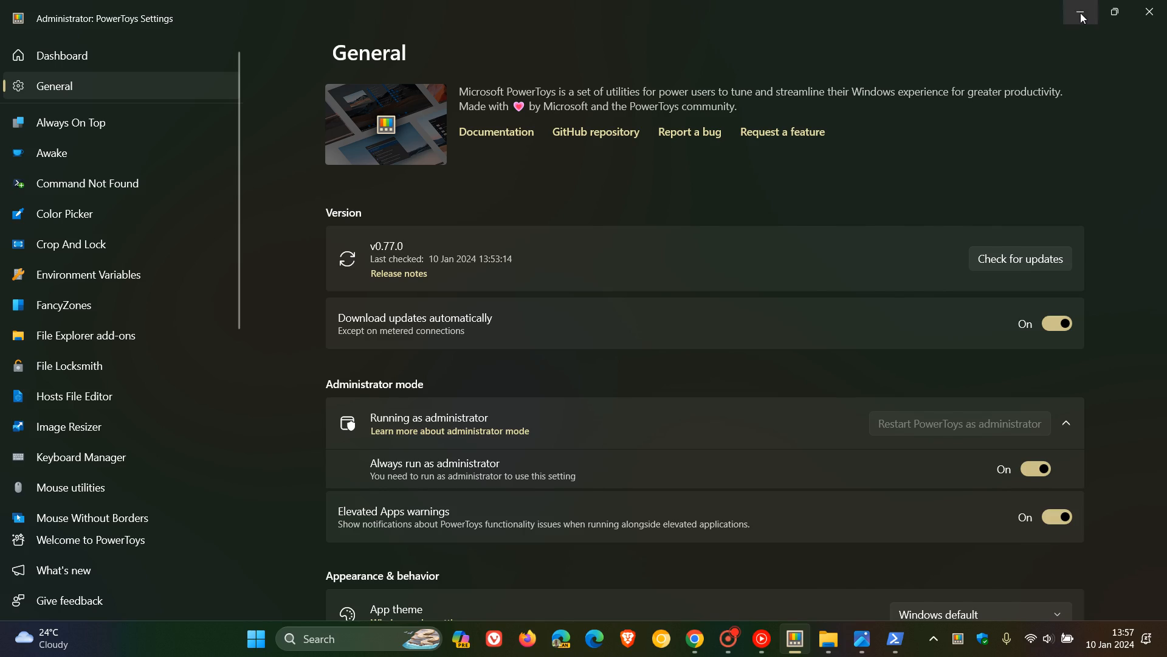
# Minimize the PowerToys Settings window so only the desktop and taskbar remain
pyautogui.click(1079, 16)
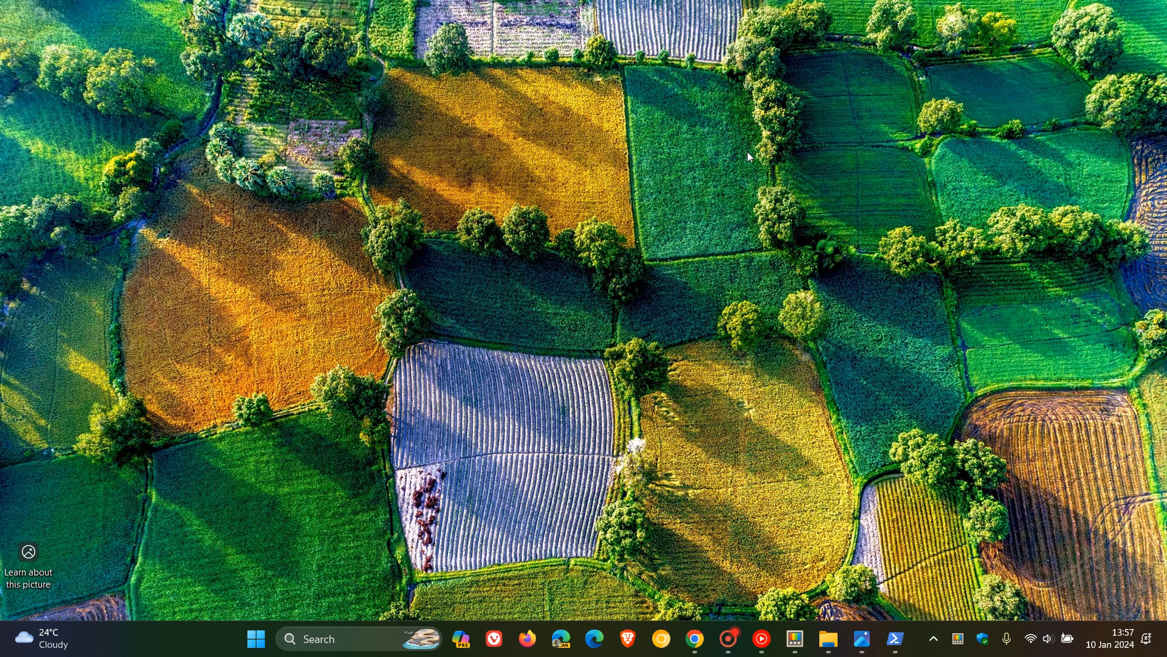